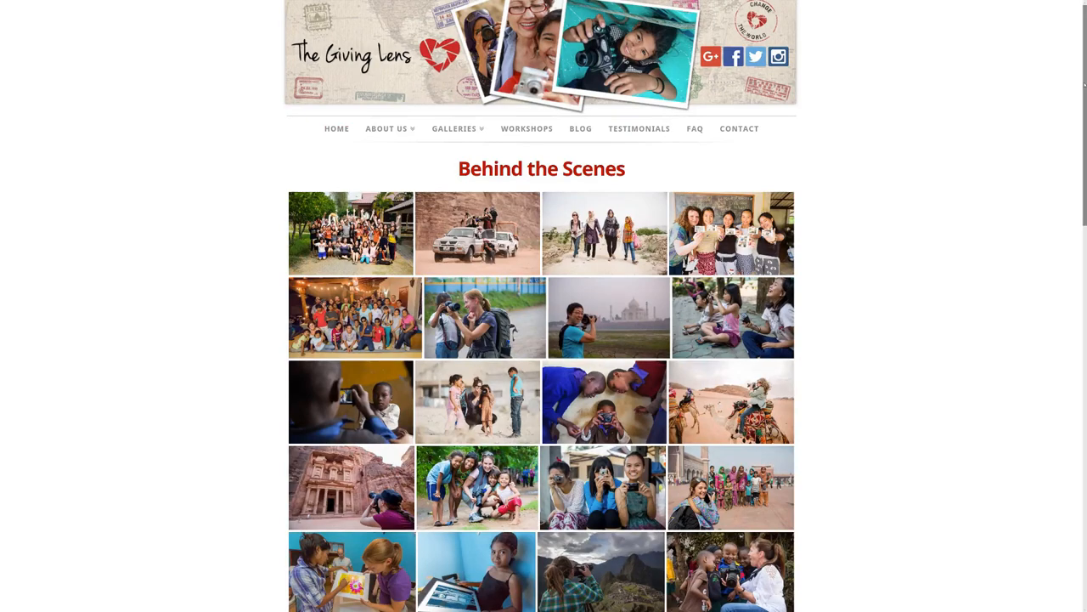
Scroll through the settings panel to reveal the Tone & Color controls
{"action": "scroll", "scroll_direction": "down", "scroll_amount": 3}
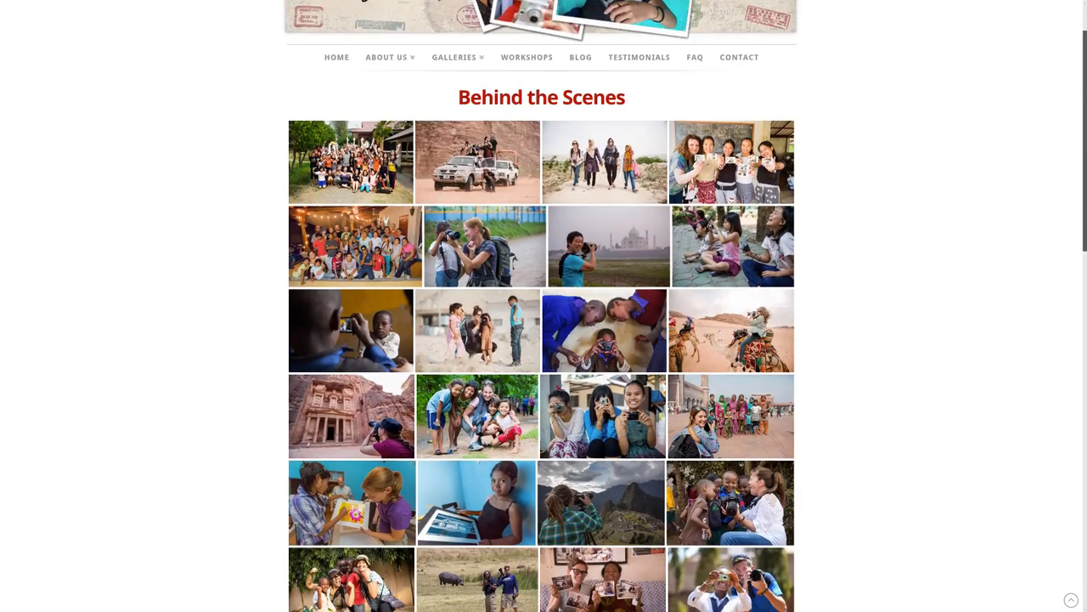
{"action": "scroll", "scroll_direction": "down", "scroll_amount": 3}
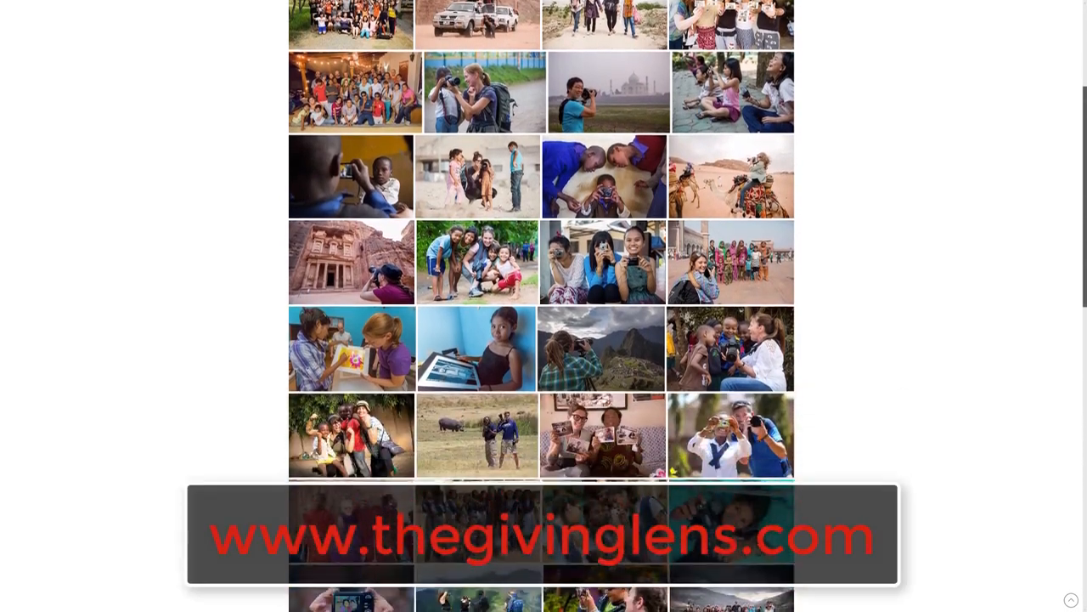
{"action": "scroll", "scroll_direction": "down", "scroll_amount": 3}
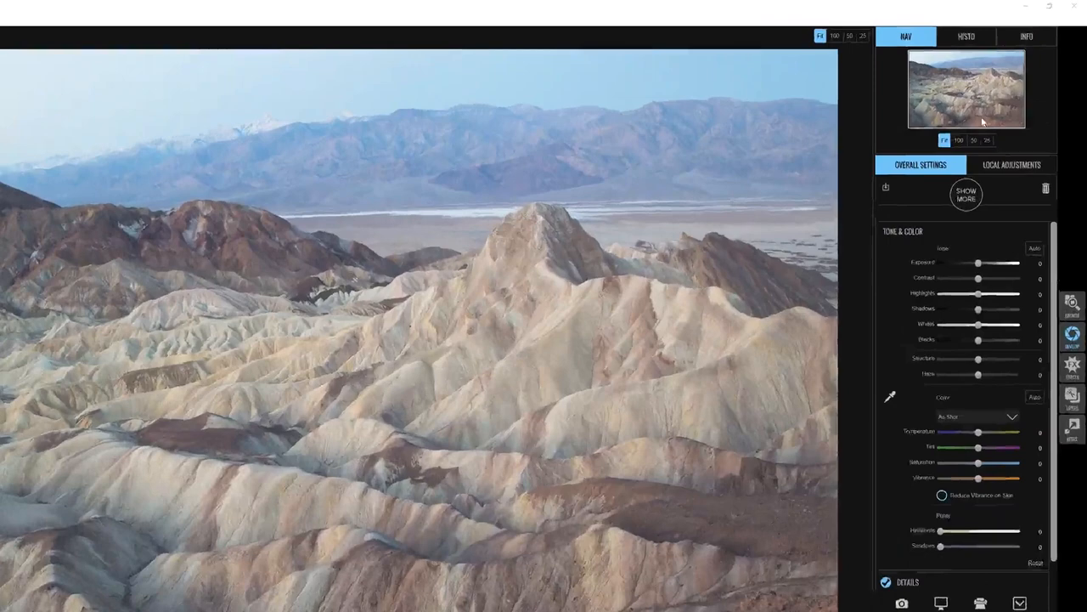
Show the photo's camera and capture metadata in the Info panel
{"action": "left_click", "coordinate": [1026, 36]}
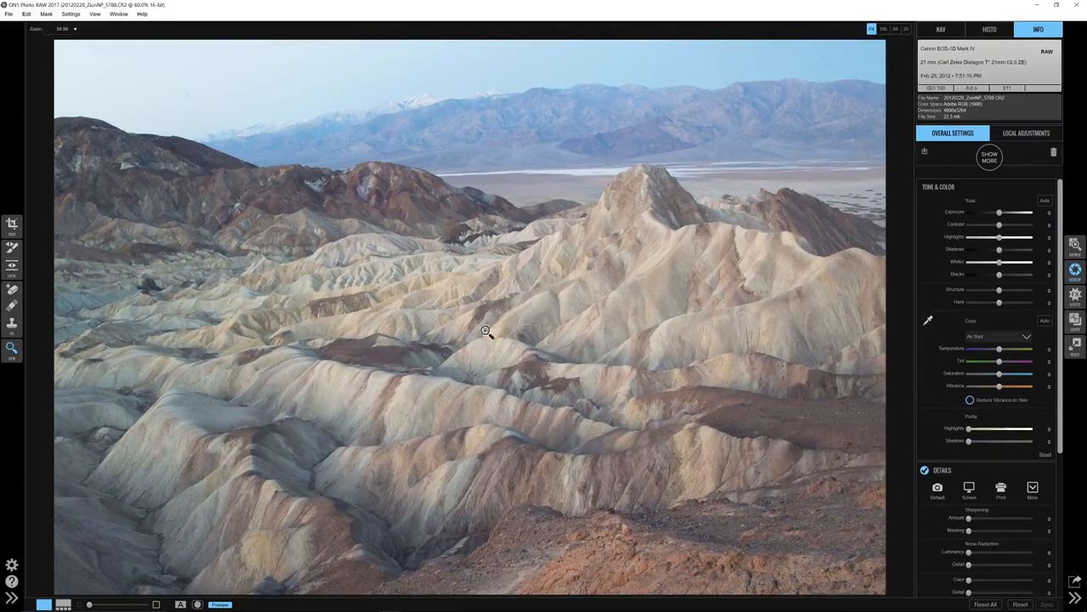
{"action": "mouse_move", "coordinate": [399, 363]}
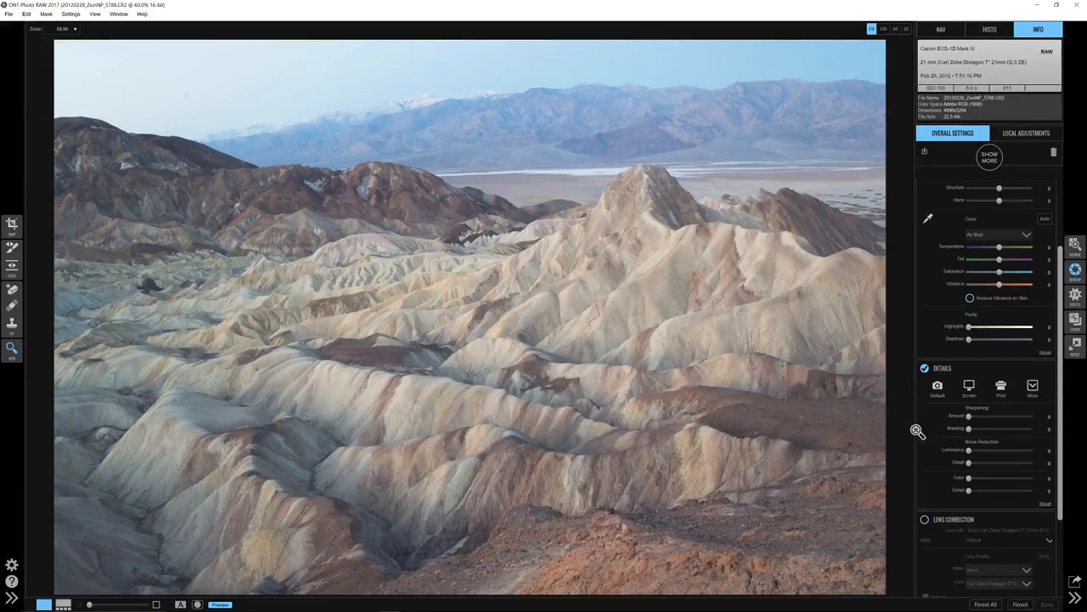
{"action": "mouse_move", "coordinate": [908, 425]}
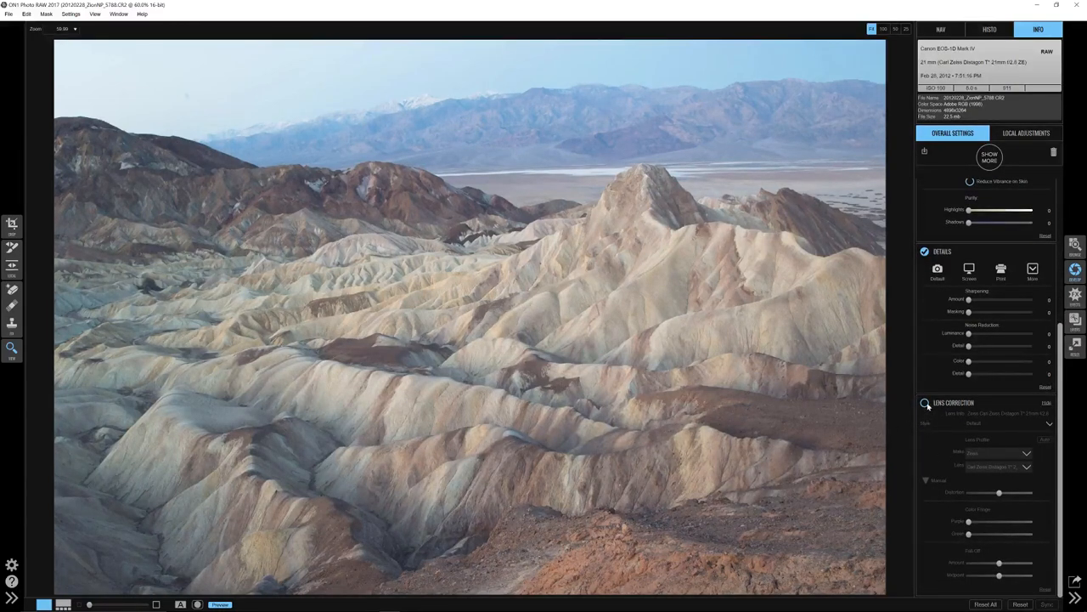
Enable lens correction so the matching lens profile is applied automatically
{"action": "left_click", "coordinate": [924, 402]}
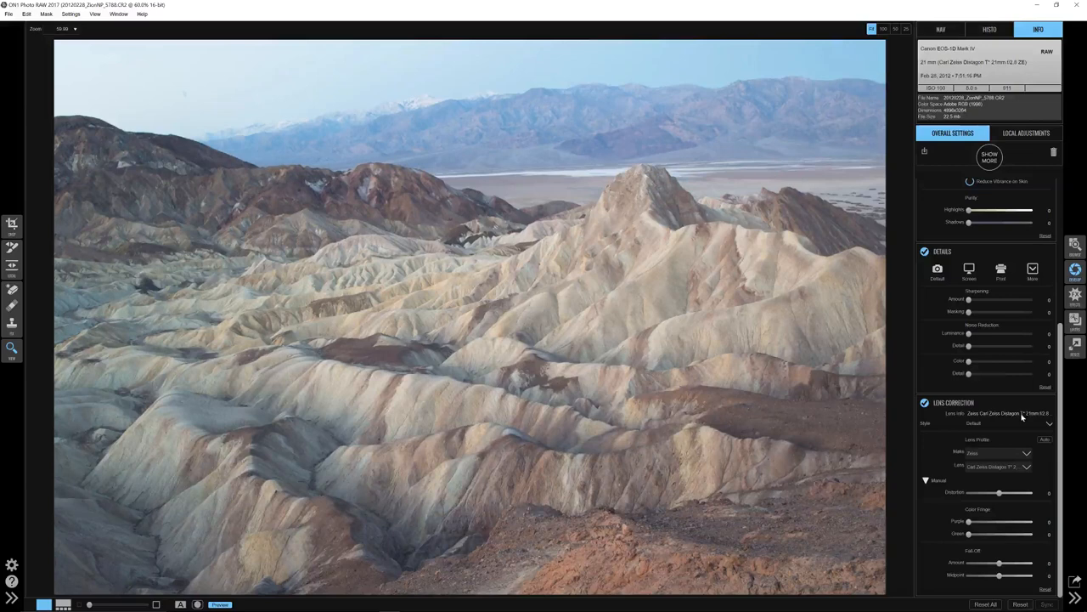
{"action": "mouse_move", "coordinate": [962, 459]}
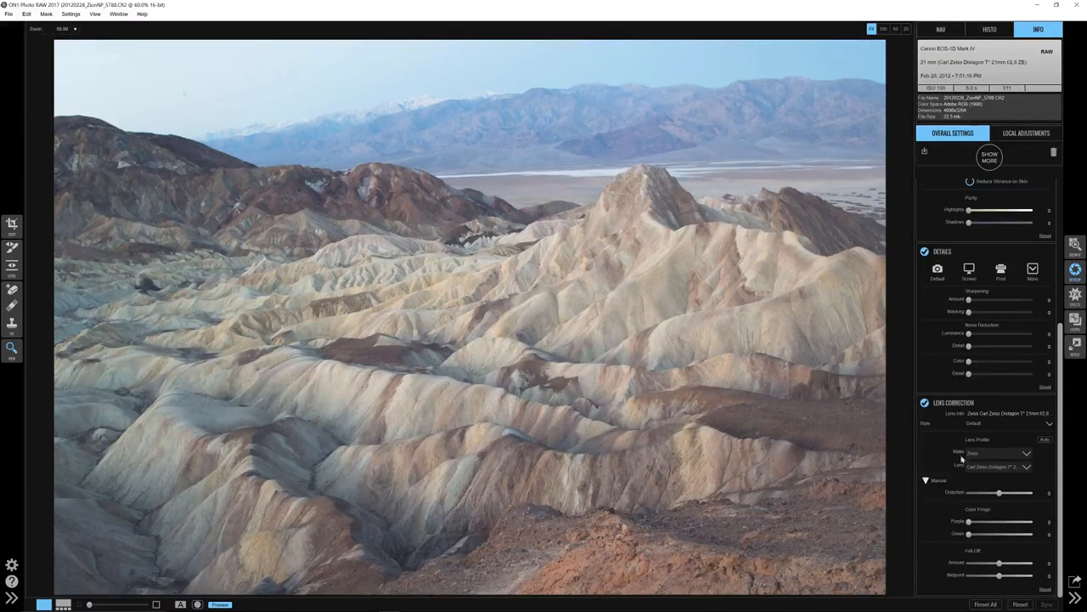
{"action": "mouse_move", "coordinate": [807, 440]}
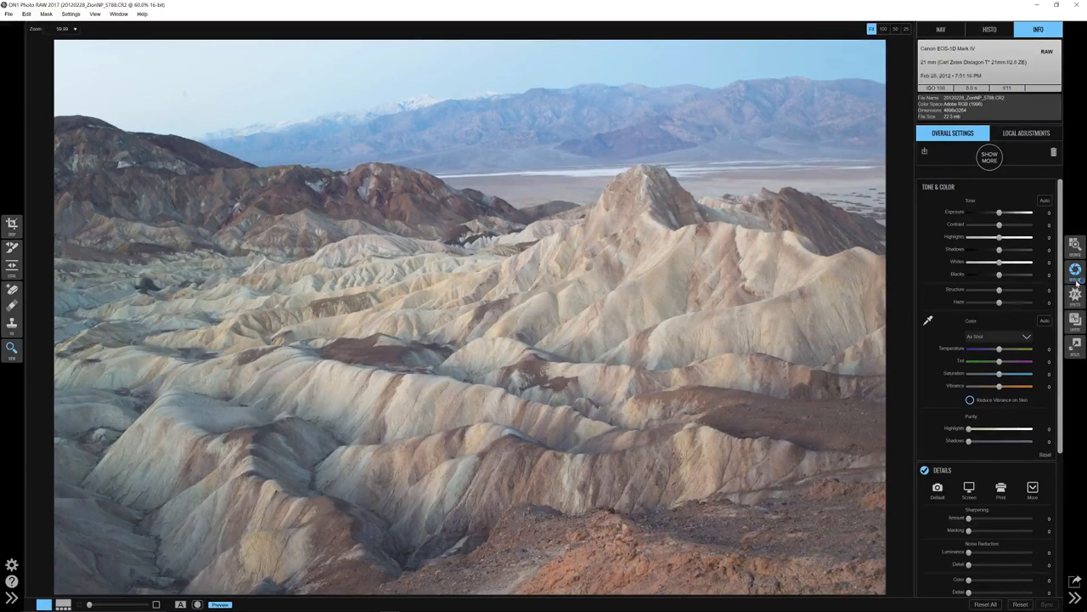
{"action": "mouse_move", "coordinate": [931, 241]}
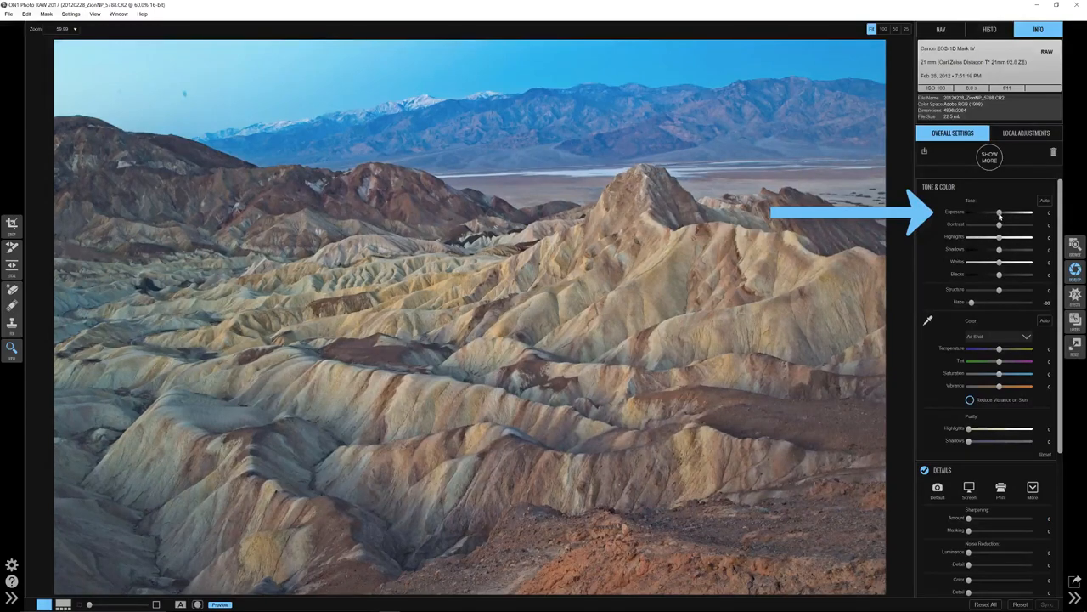
Raise the exposure slightly and pull down the highlights on the bright ridges
{"action": "left_click_drag", "start_coordinate": [999, 212], "coordinate": [1006, 213]}
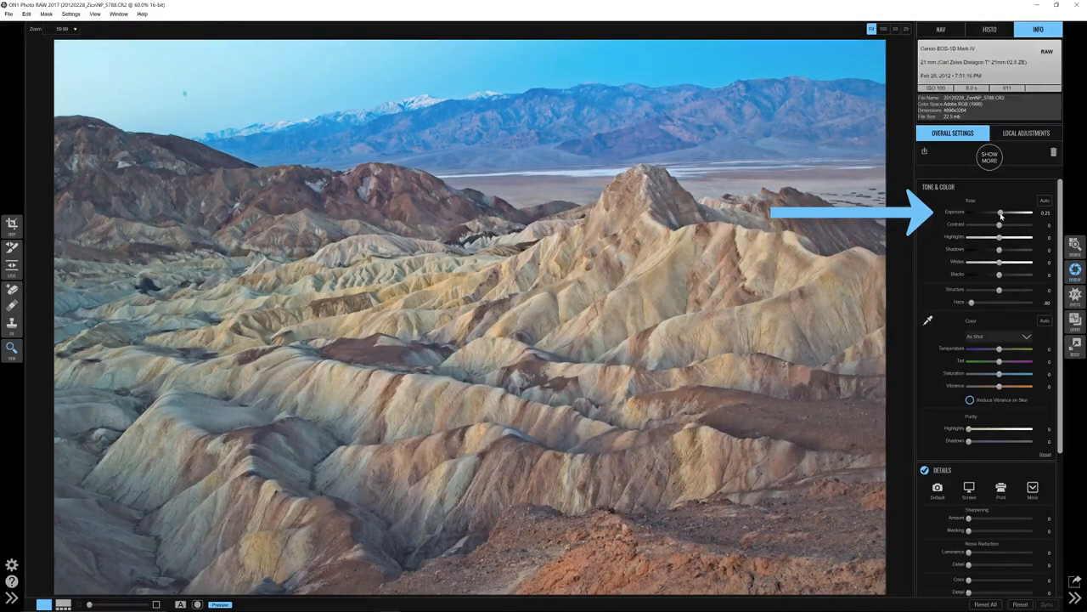
{"action": "left_click_drag", "start_coordinate": [1001, 213], "coordinate": [1011, 212]}
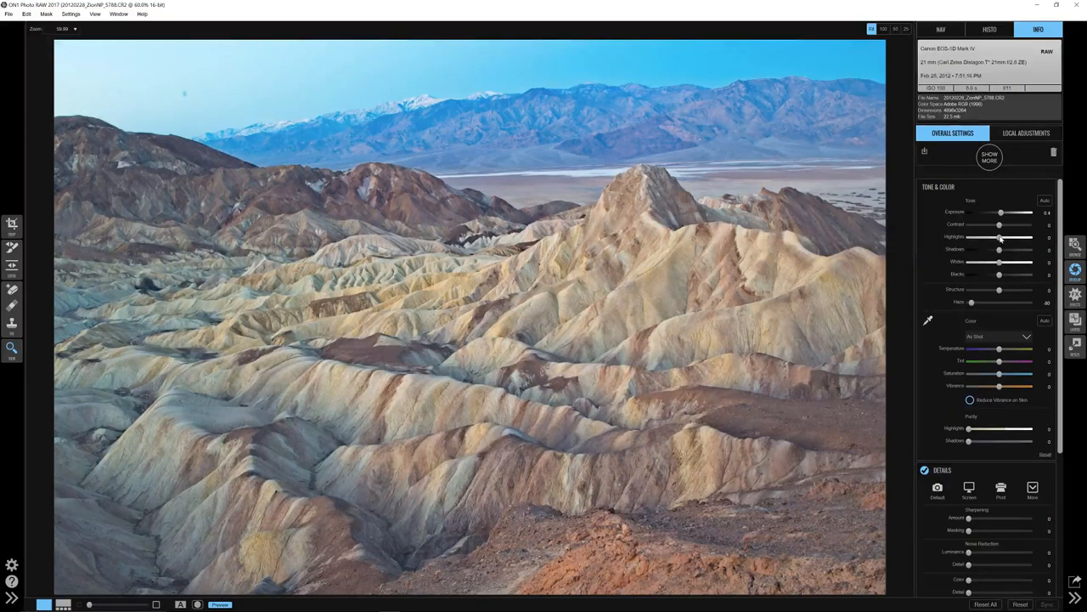
{"action": "left_click_drag", "start_coordinate": [1001, 238], "coordinate": [985, 238]}
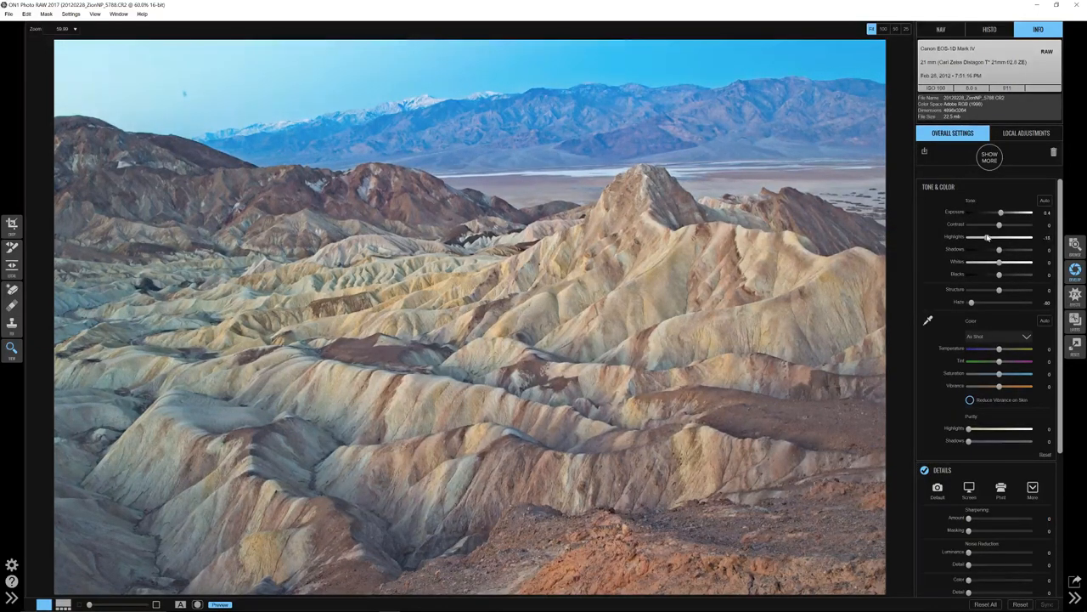
{"action": "left_click_drag", "start_coordinate": [989, 238], "coordinate": [975, 238]}
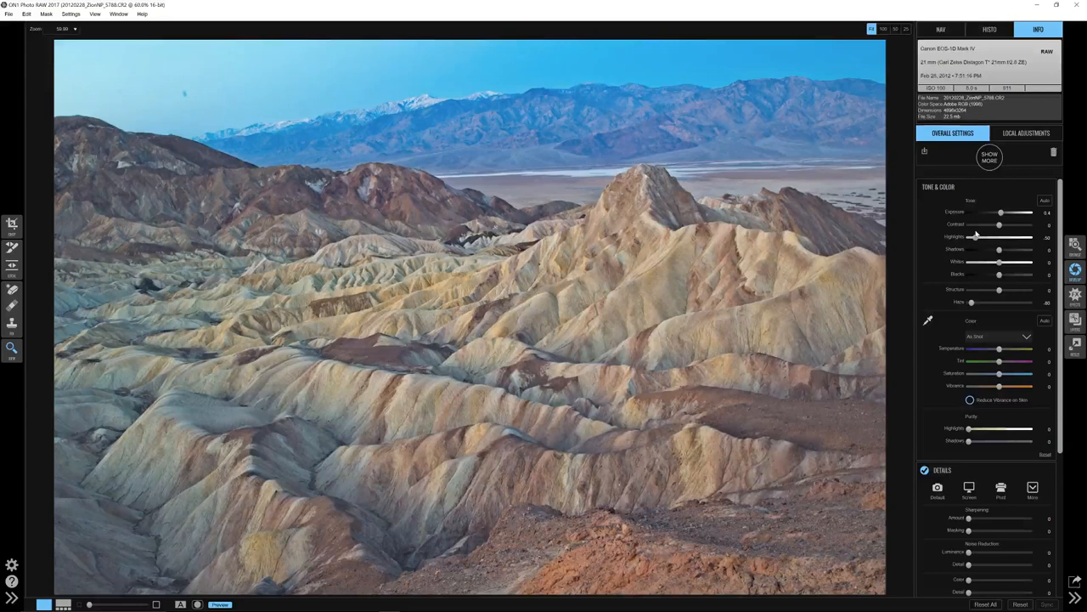
{"action": "left_click_drag", "start_coordinate": [999, 273], "coordinate": [996, 274]}
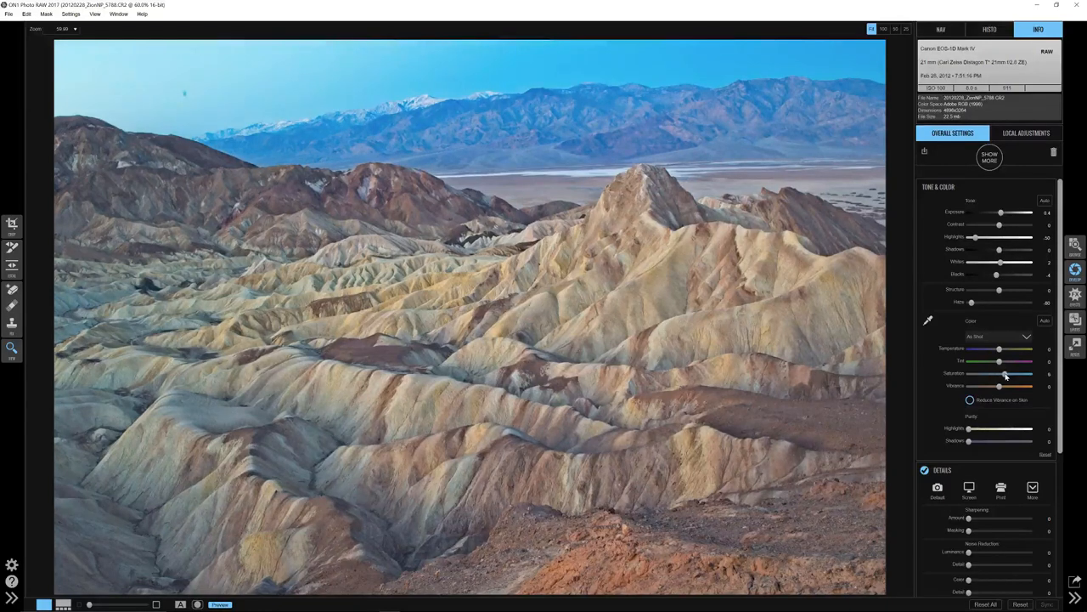
Warm the colour balance and refine the colour intensity of the landscape
{"action": "left_click_drag", "start_coordinate": [1002, 374], "coordinate": [1007, 373]}
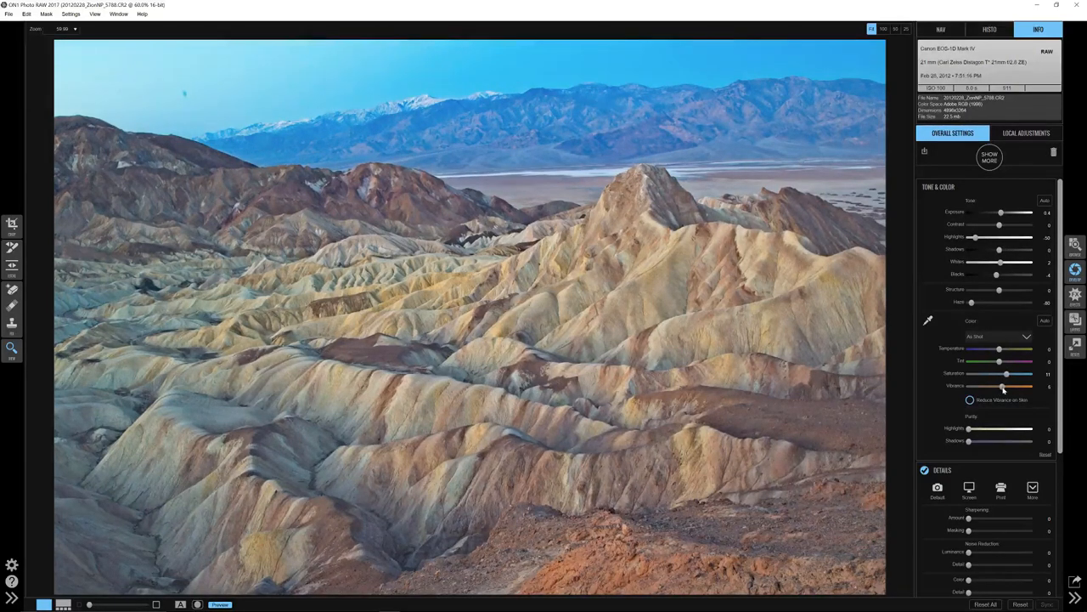
{"action": "left_click_drag", "start_coordinate": [1011, 387], "coordinate": [1001, 388]}
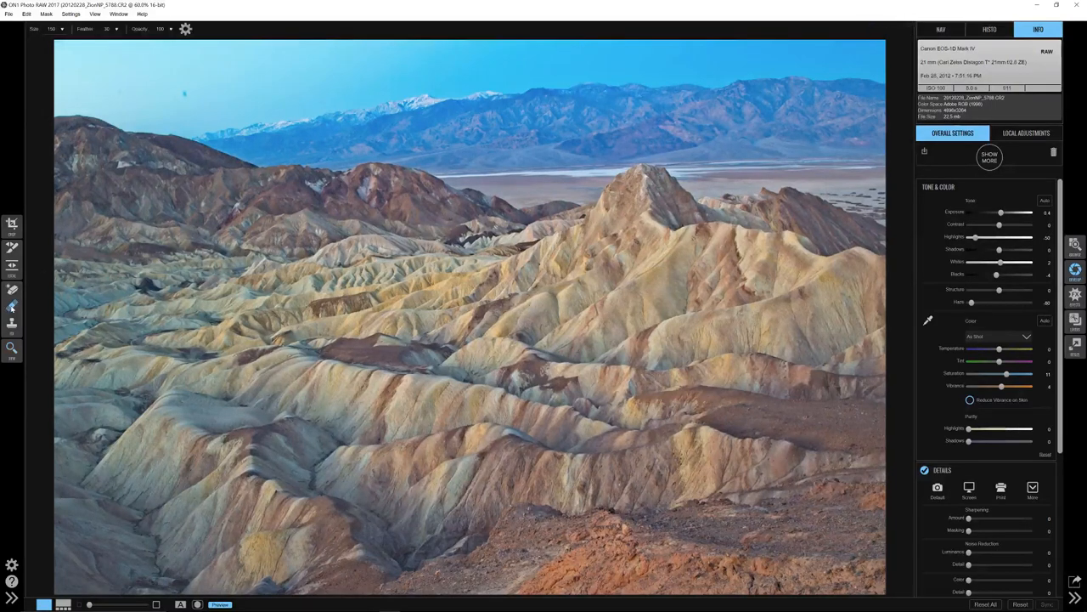
{"action": "mouse_move", "coordinate": [12, 307]}
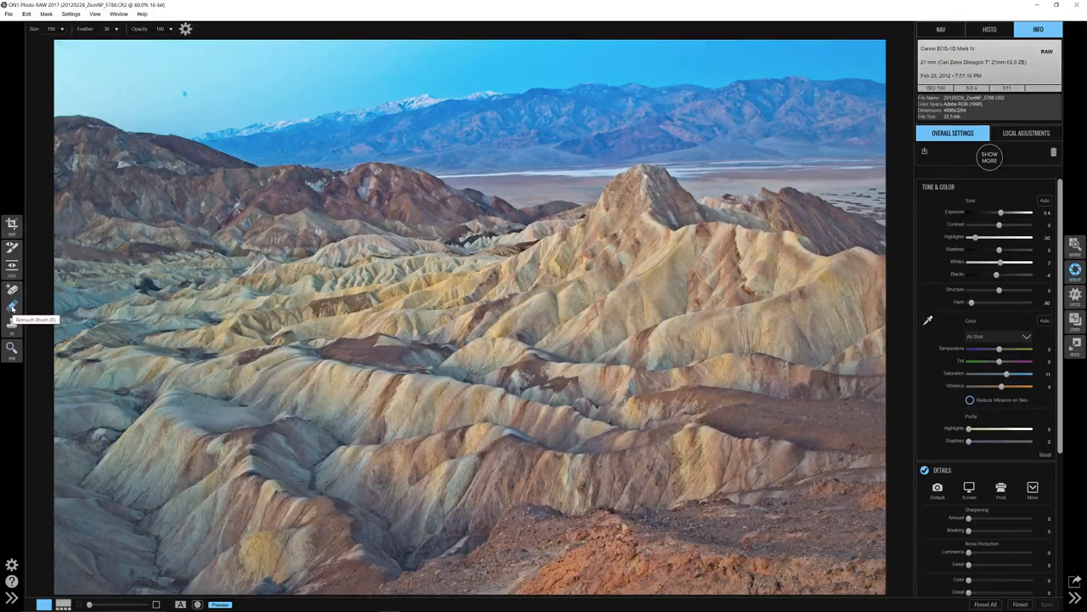
Move the toned landscape into the Effects module
{"action": "left_click", "coordinate": [12, 306]}
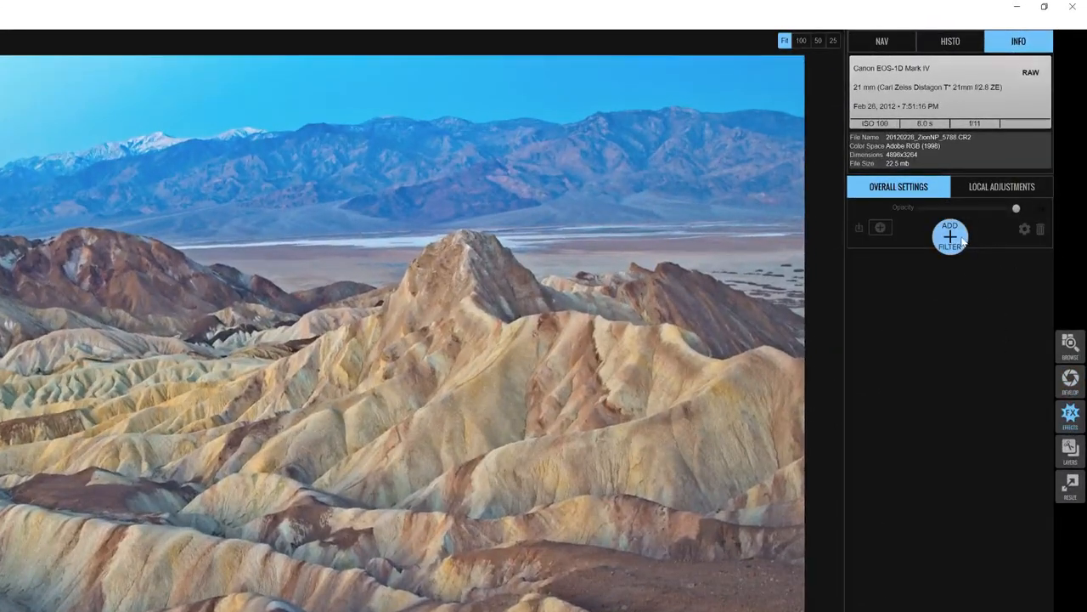
Add a Tone Enhancer filter, raise its compression and lower the filter's overall opacity
{"action": "left_click", "coordinate": [952, 236]}
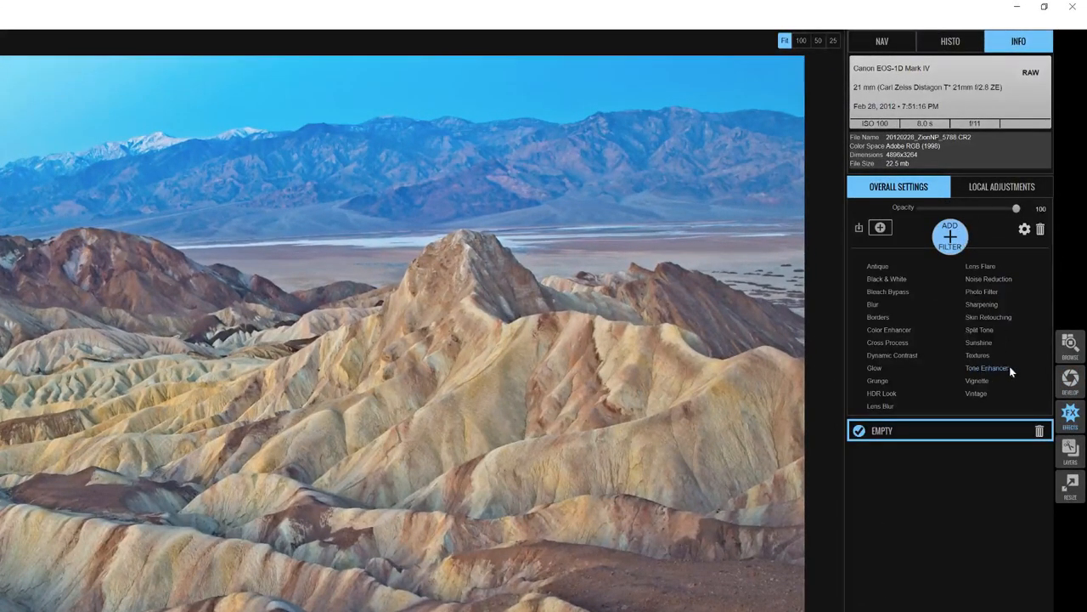
{"action": "left_click", "coordinate": [987, 367]}
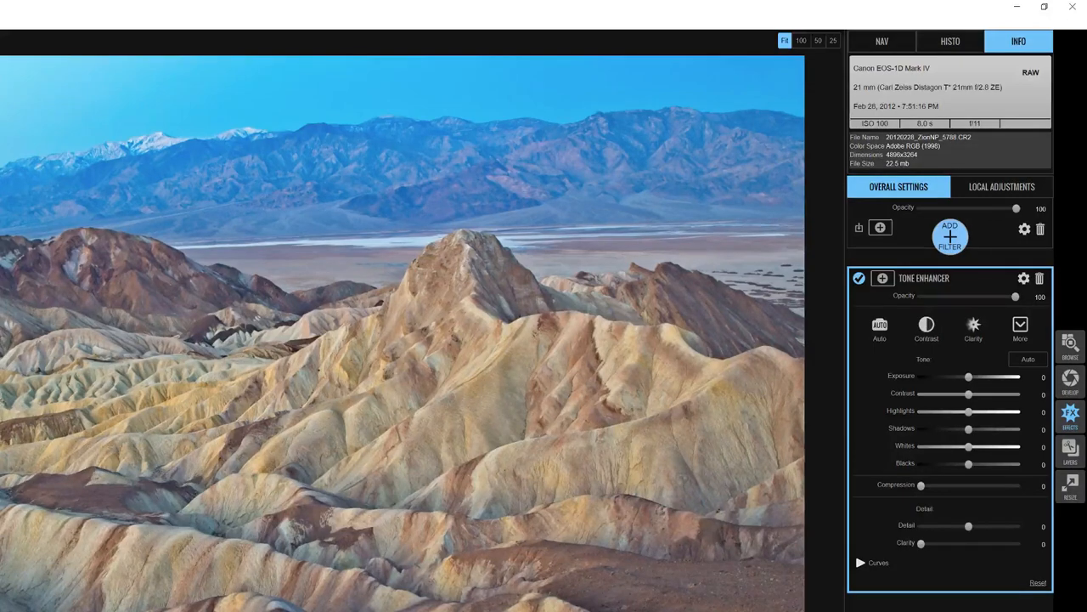
{"action": "left_click", "coordinate": [1020, 330]}
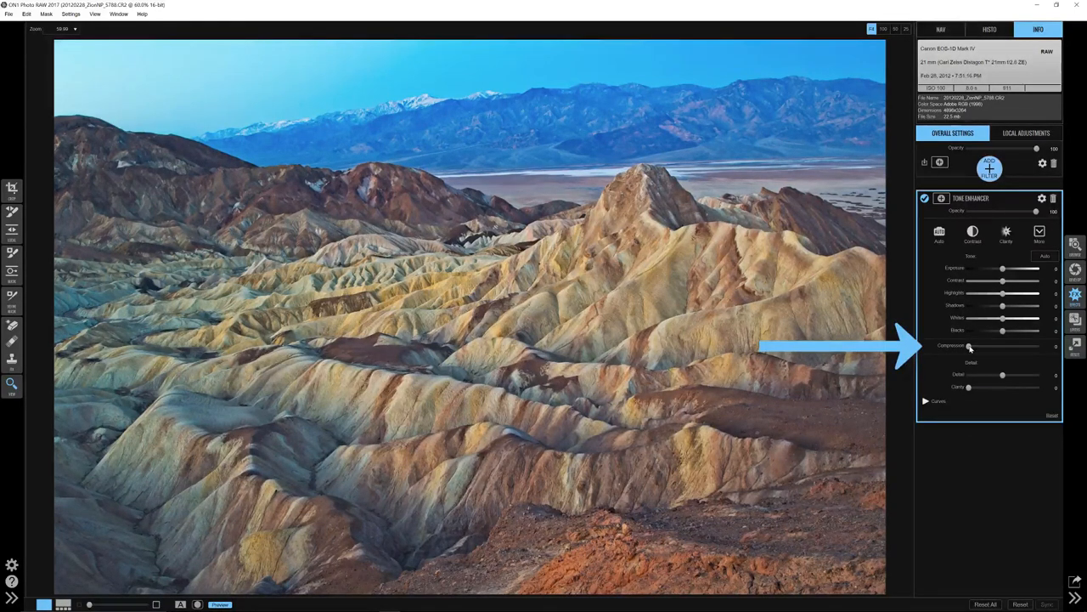
{"action": "left_click_drag", "start_coordinate": [970, 346], "coordinate": [989, 347]}
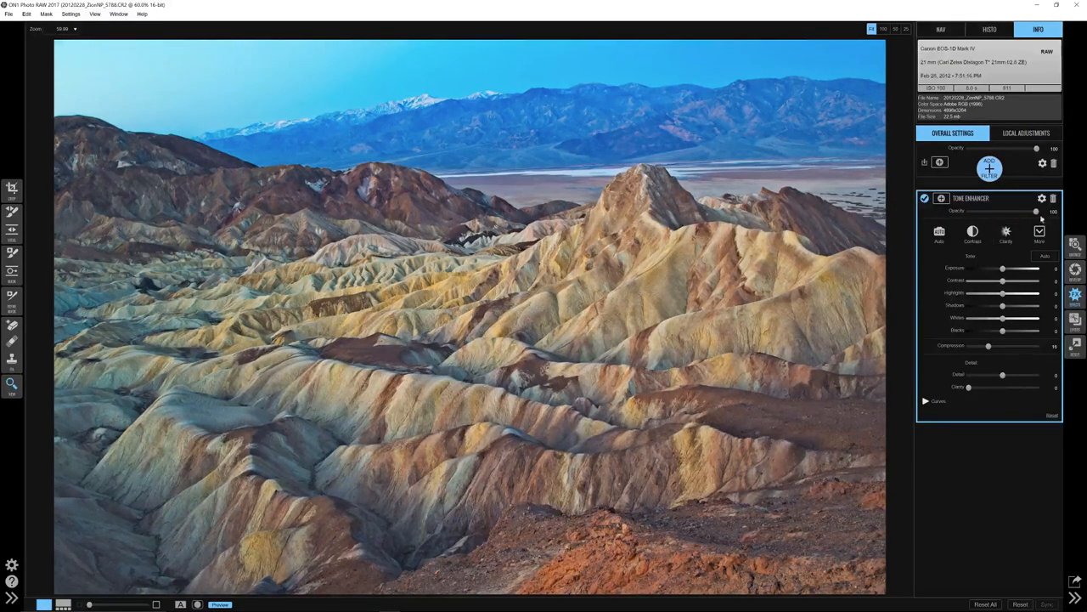
{"action": "left_click_drag", "start_coordinate": [1036, 210], "coordinate": [1035, 210]}
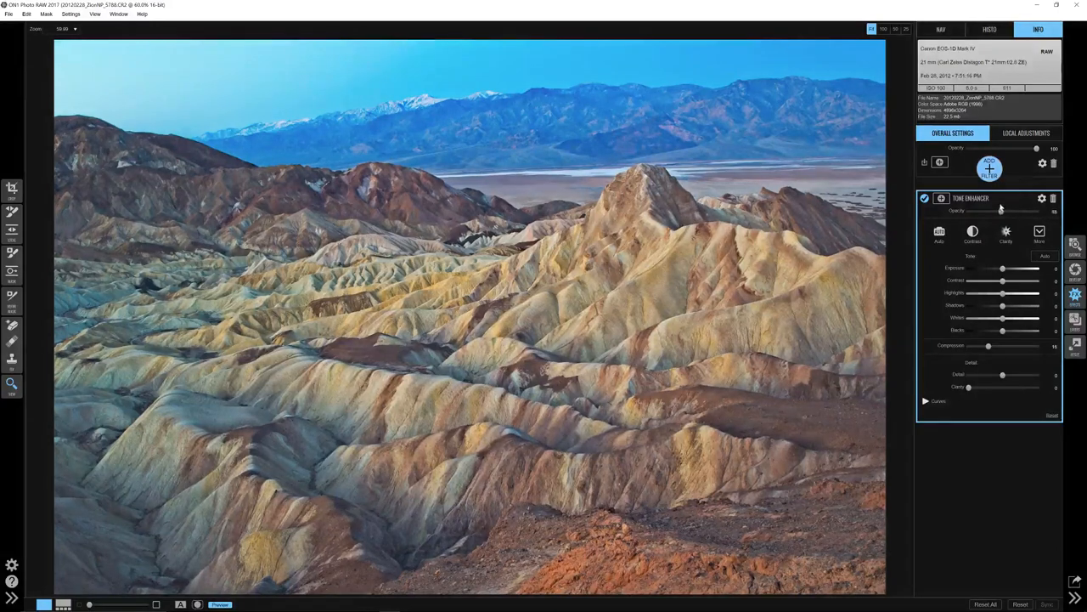
{"action": "left_click_drag", "start_coordinate": [1037, 211], "coordinate": [989, 210]}
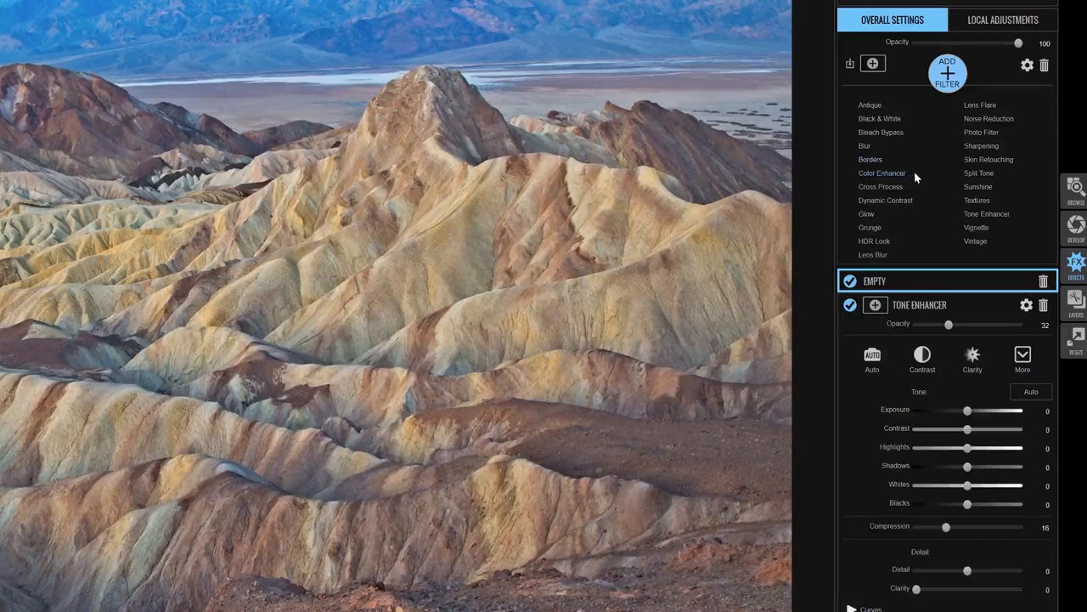
Add a Color Enhancer filter above the Tone Enhancer and apply a colour preset
{"action": "left_click", "coordinate": [882, 173]}
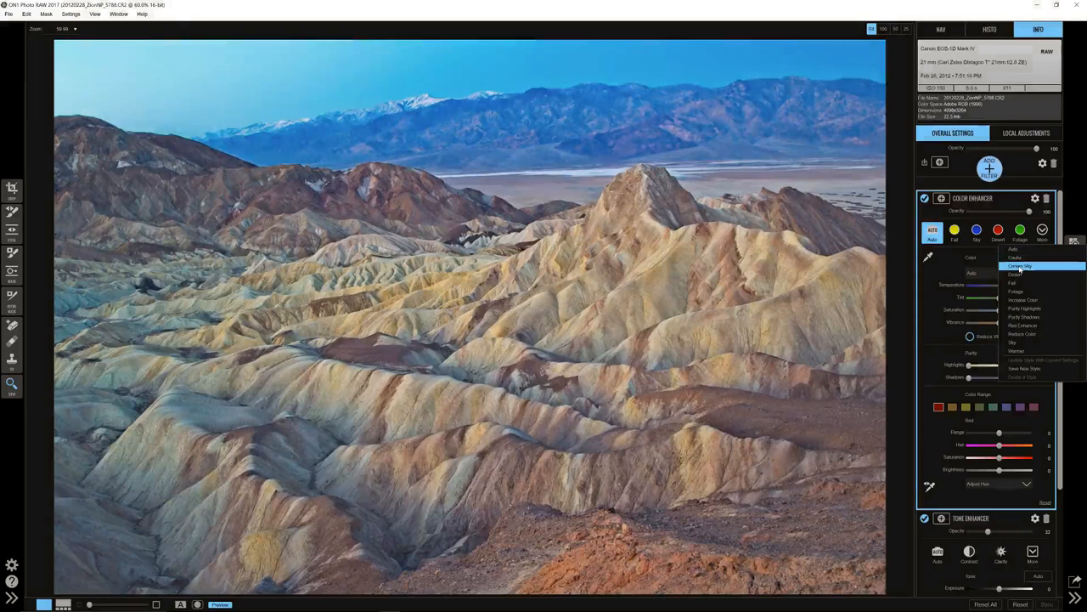
{"action": "mouse_move", "coordinate": [1019, 292]}
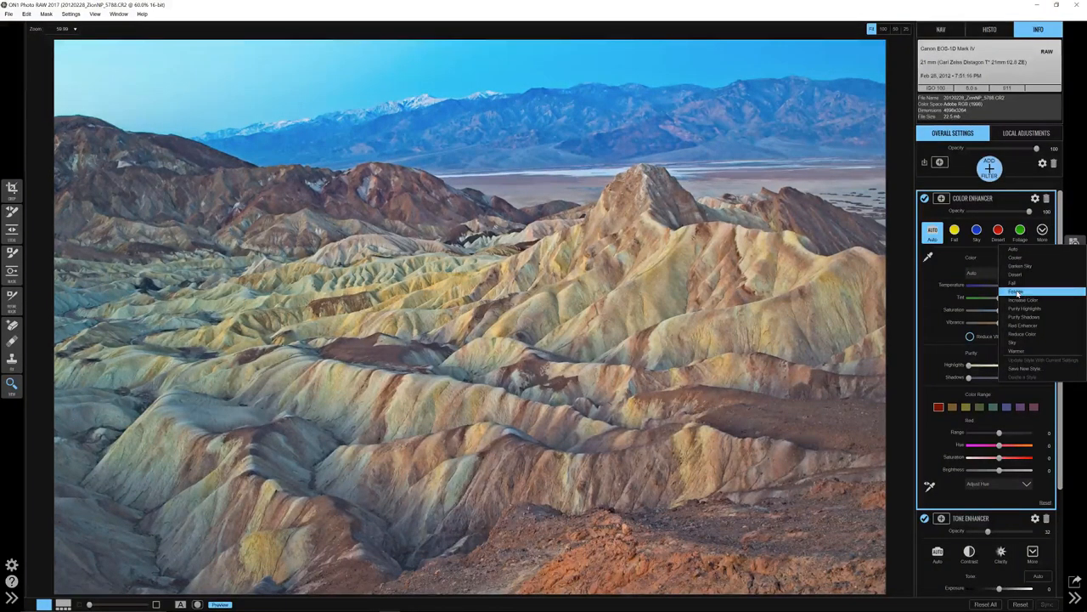
{"action": "mouse_move", "coordinate": [1022, 317]}
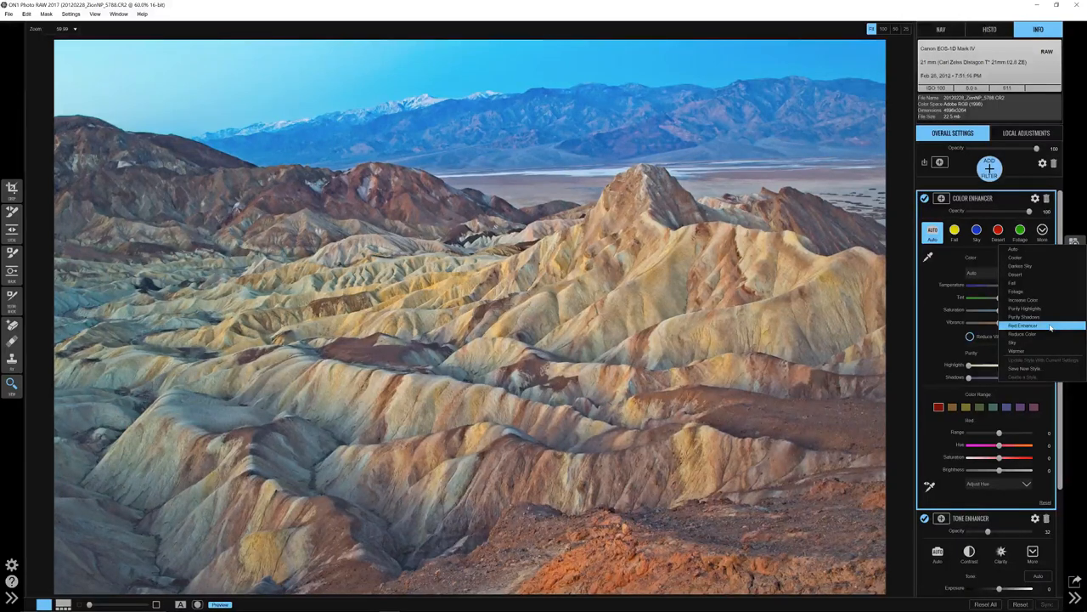
{"action": "left_click", "coordinate": [1023, 326]}
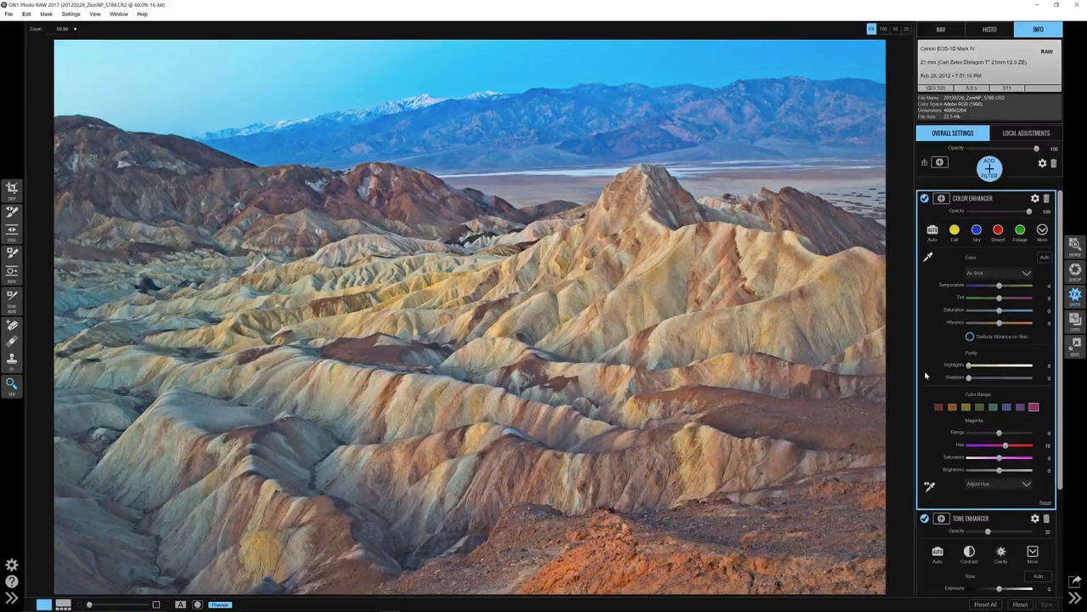
Select the yellow colour range and shift its hue, saturation and brightness
{"action": "left_click", "coordinate": [938, 406]}
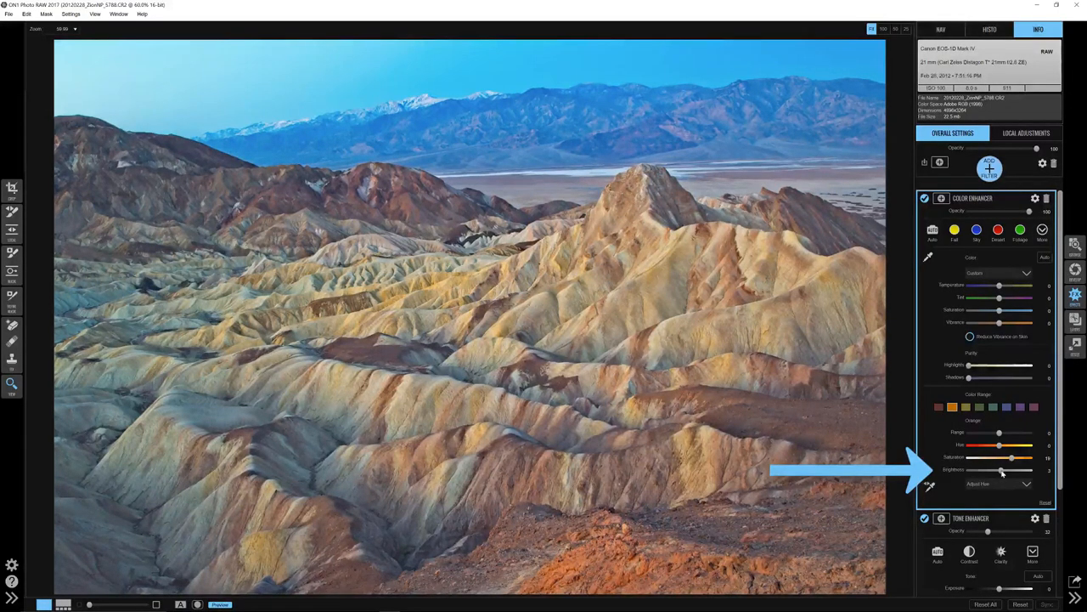
{"action": "left_click_drag", "start_coordinate": [1002, 469], "coordinate": [1028, 469]}
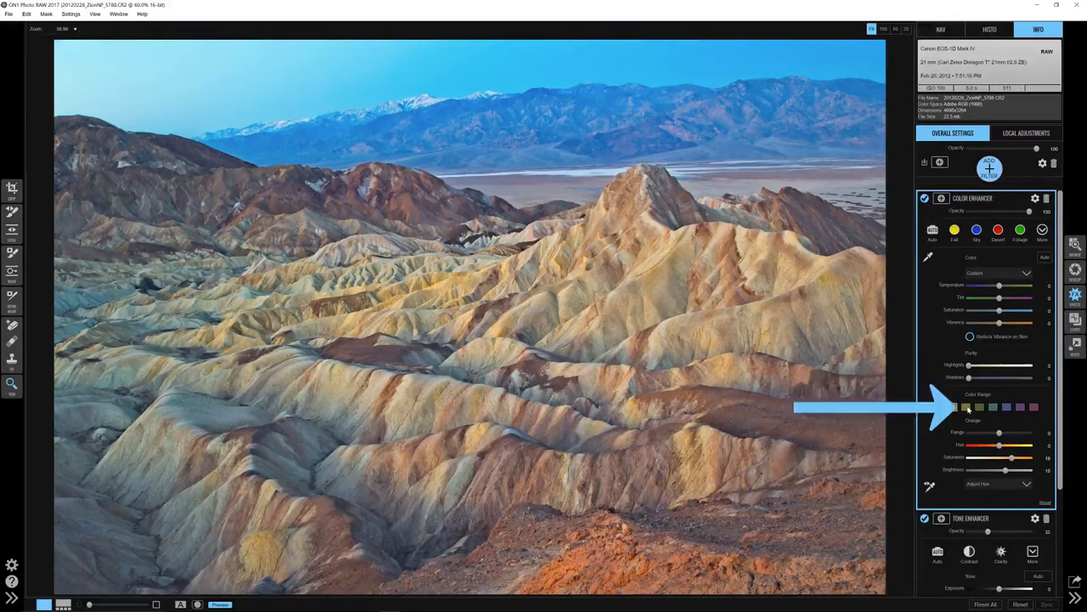
{"action": "left_click", "coordinate": [965, 408]}
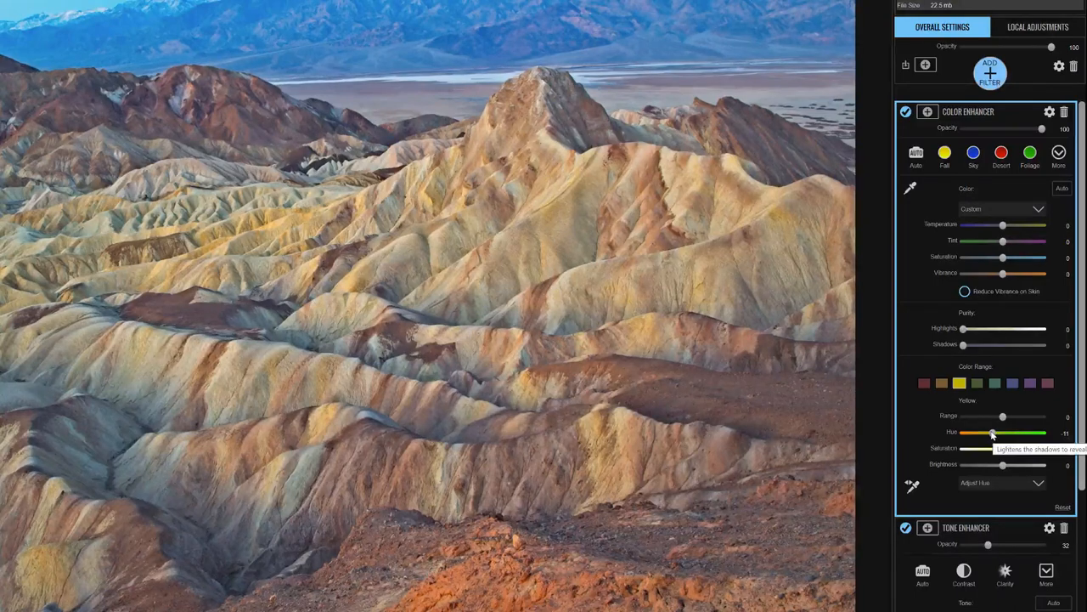
{"action": "left_click_drag", "start_coordinate": [1017, 449], "coordinate": [1035, 449]}
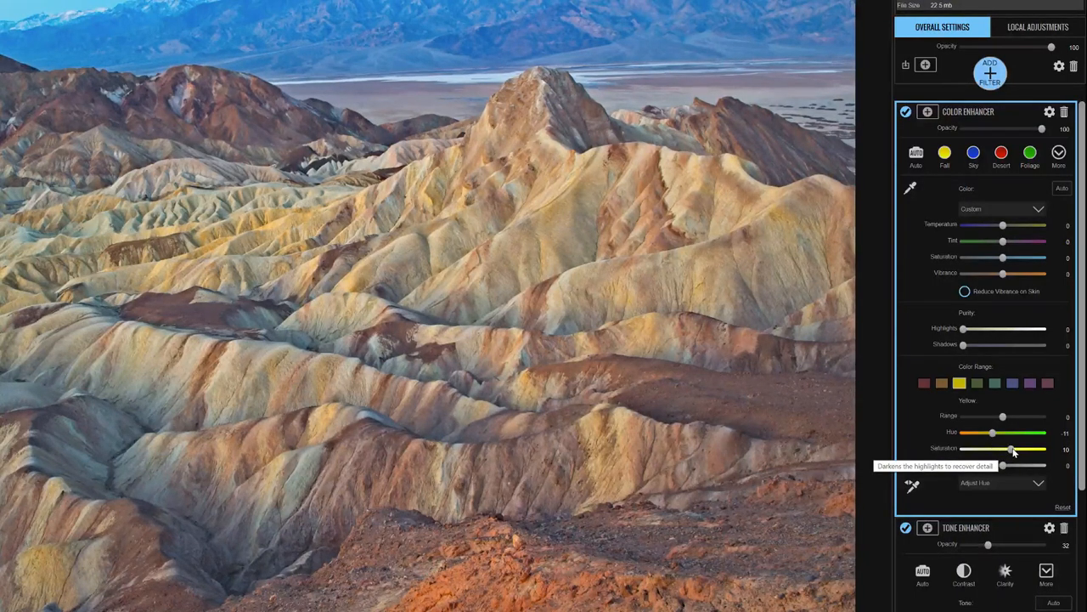
{"action": "left_click_drag", "start_coordinate": [1006, 448], "coordinate": [1018, 448]}
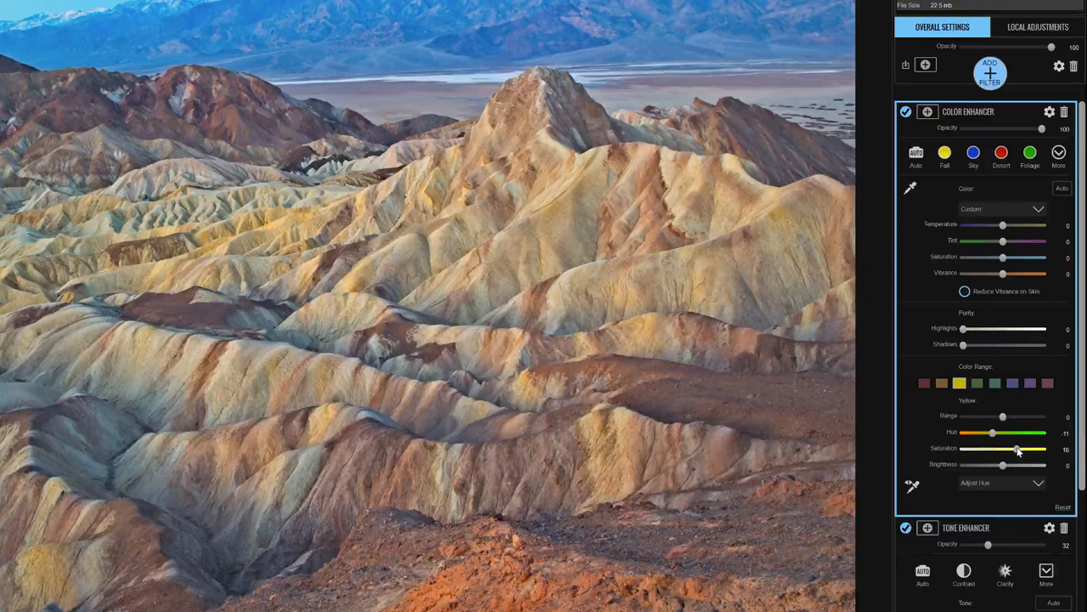
{"action": "left_click_drag", "start_coordinate": [1016, 451], "coordinate": [1029, 450]}
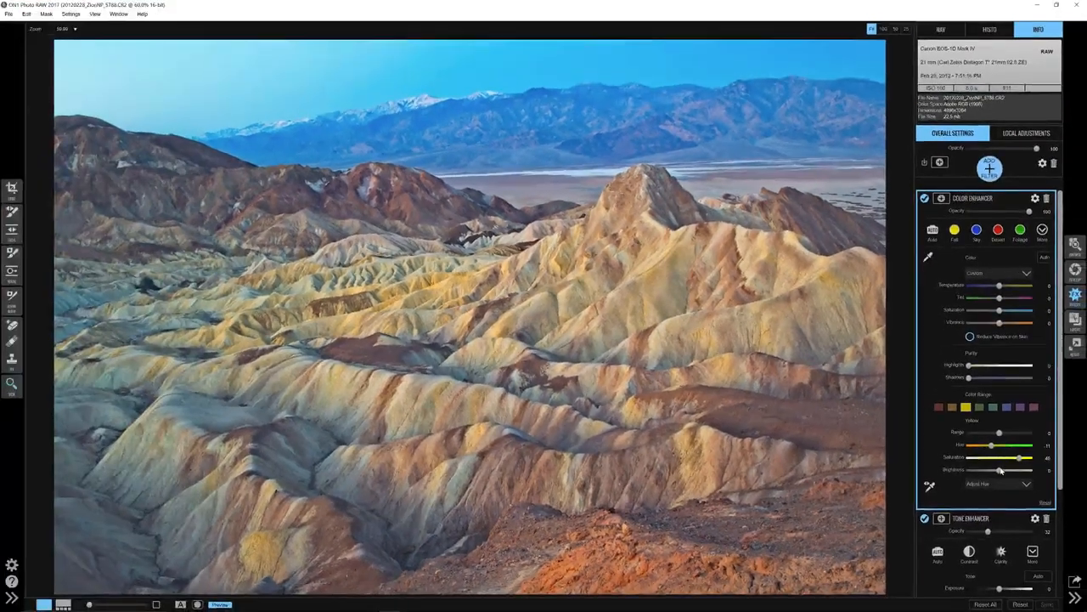
Refine the yellow tone adjustments and select another colour range
{"action": "left_click_drag", "start_coordinate": [1000, 469], "coordinate": [1019, 469]}
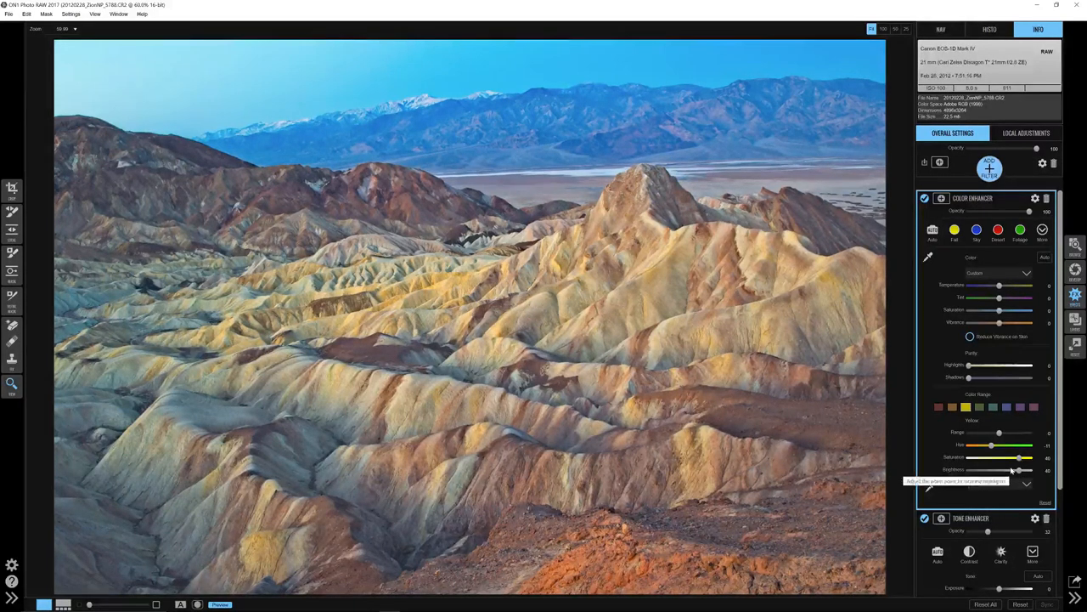
{"action": "left_click_drag", "start_coordinate": [1020, 469], "coordinate": [1040, 469]}
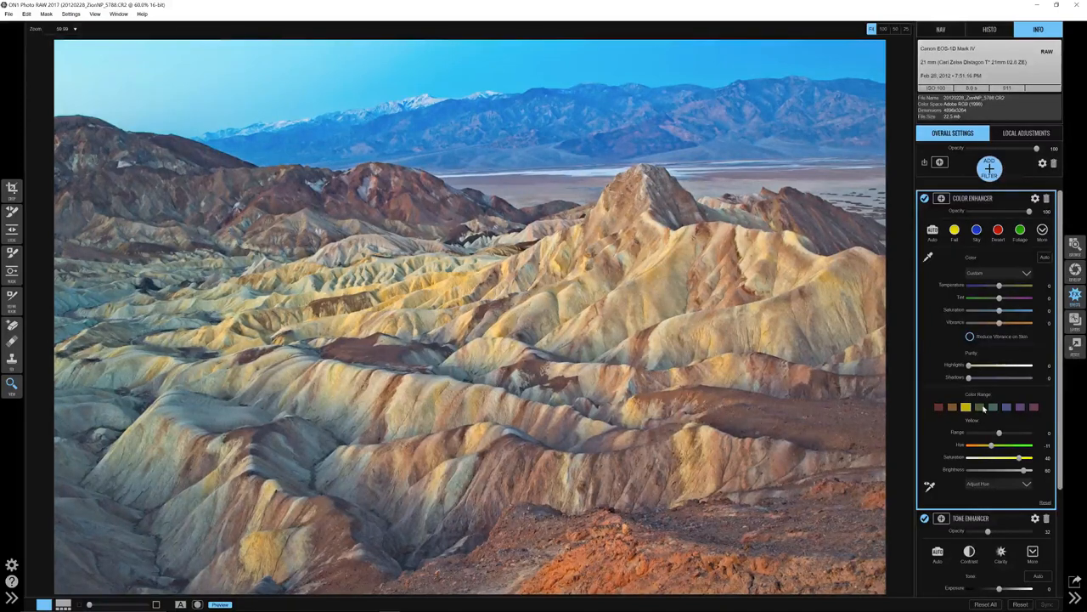
{"action": "left_click", "coordinate": [979, 407]}
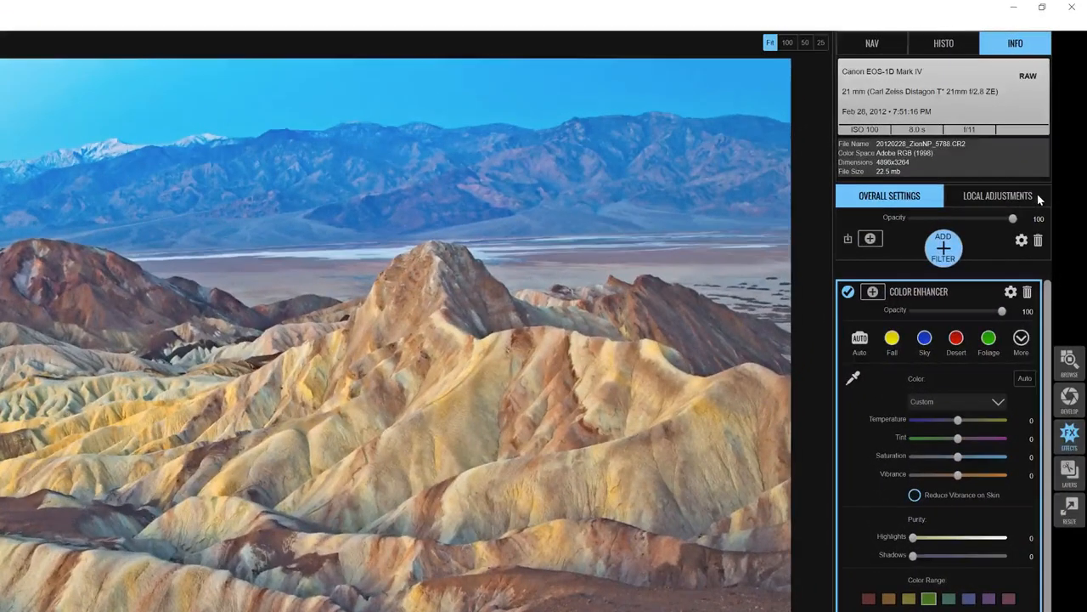
Start a local adjustment layer and shift its colour tint
{"action": "left_click", "coordinate": [998, 195]}
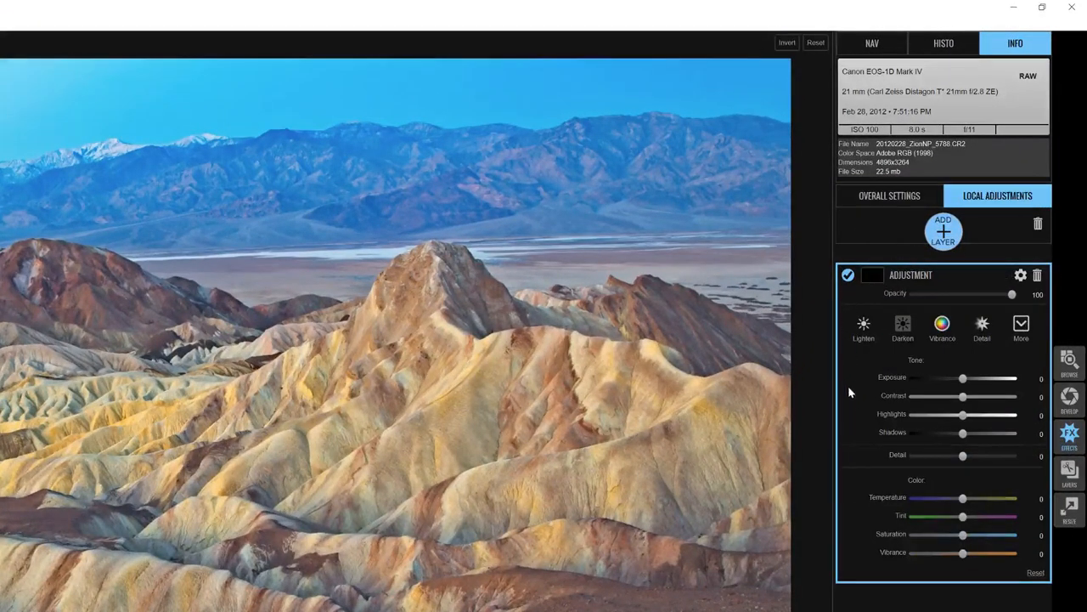
{"action": "mouse_move", "coordinate": [849, 405]}
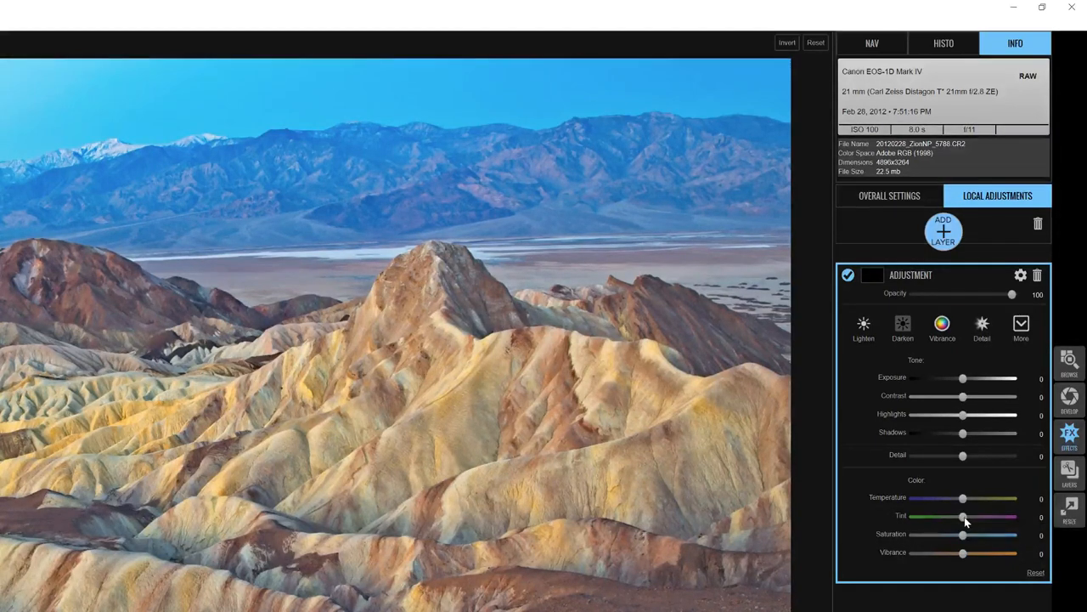
{"action": "left_click_drag", "start_coordinate": [961, 516], "coordinate": [973, 516]}
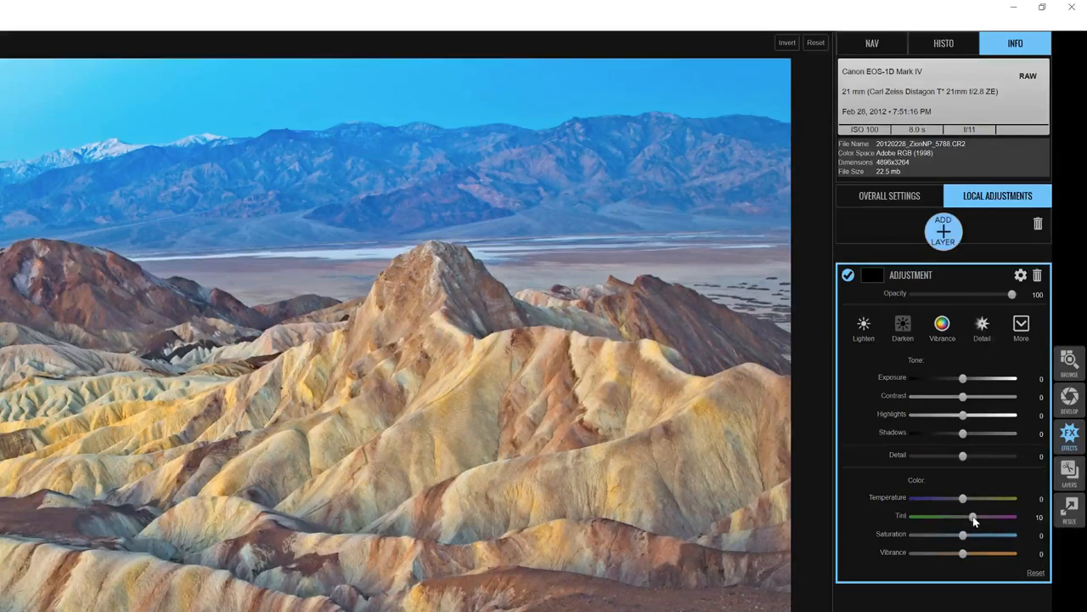
{"action": "left_click_drag", "start_coordinate": [972, 517], "coordinate": [982, 517]}
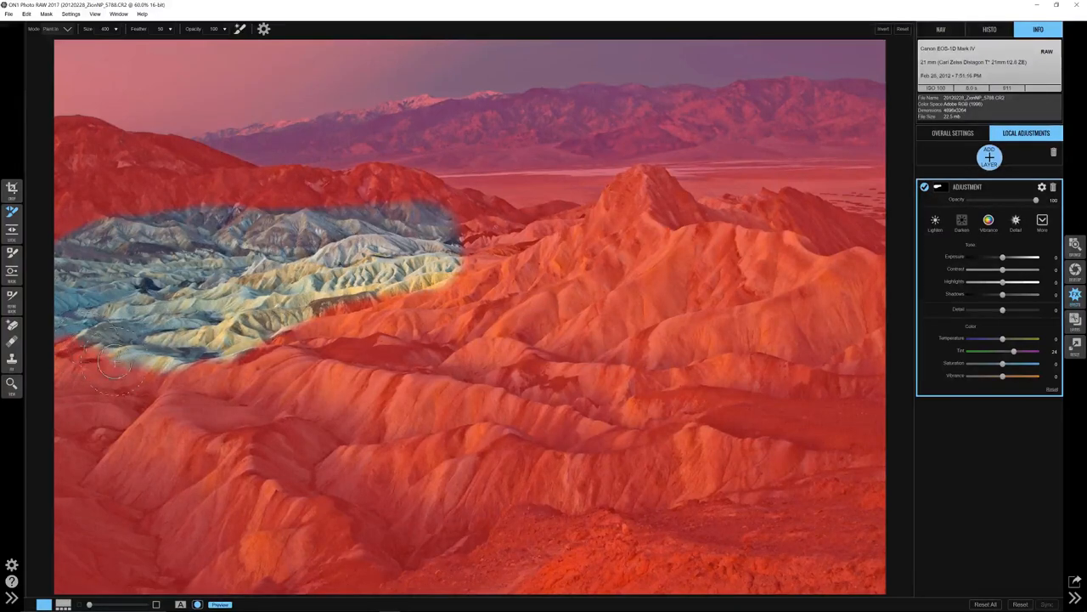
Unmask the mid-left hills from the adjustment and tweak its shadows
{"action": "left_click_drag", "start_coordinate": [116, 360], "coordinate": [433, 302]}
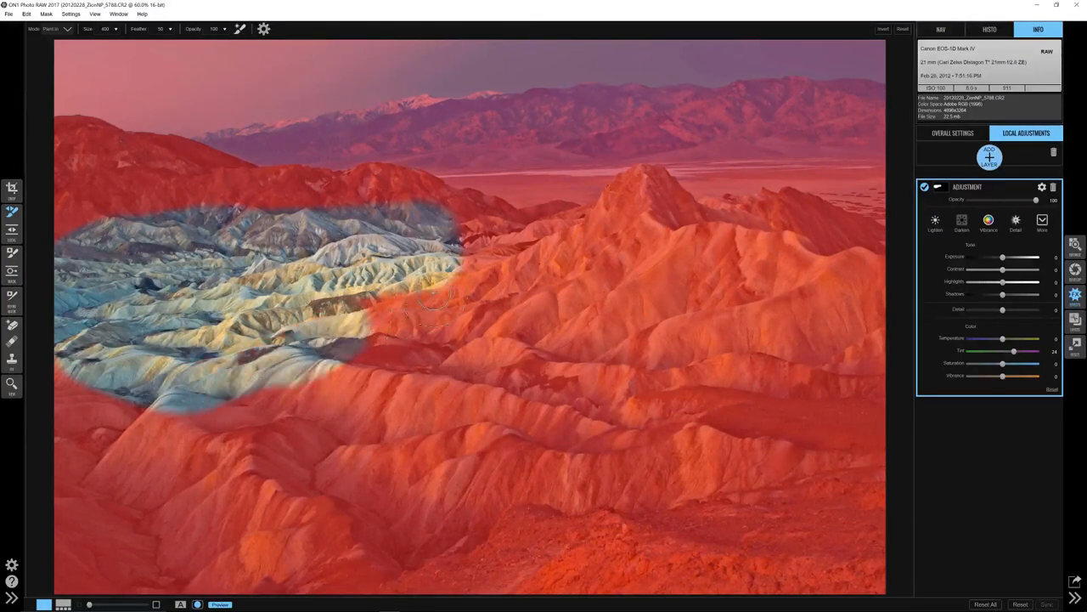
{"action": "left_click_drag", "start_coordinate": [433, 297], "coordinate": [187, 297]}
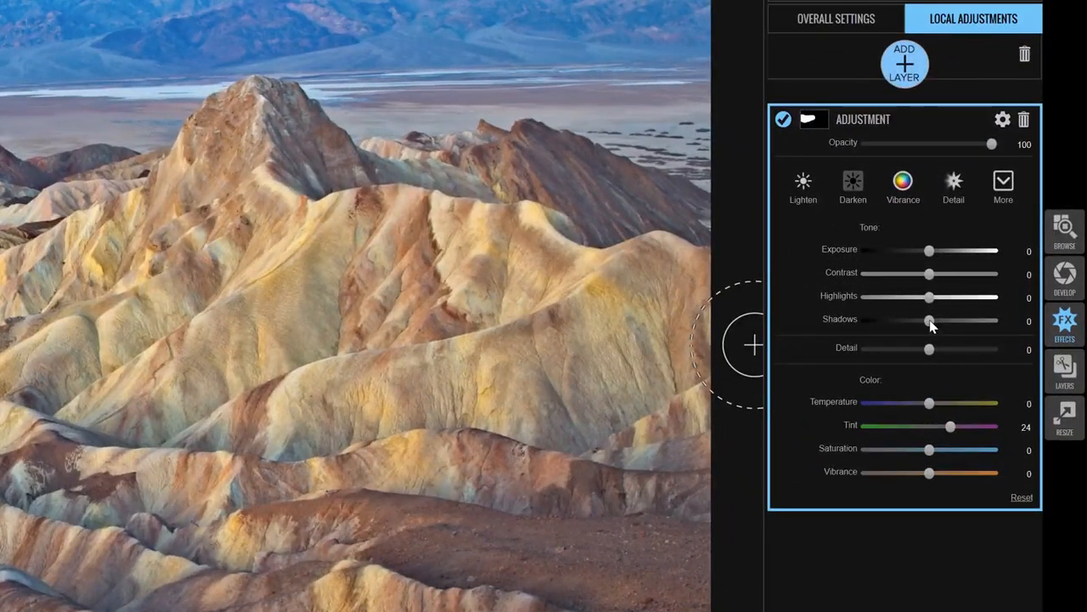
{"action": "left_click_drag", "start_coordinate": [931, 320], "coordinate": [915, 319]}
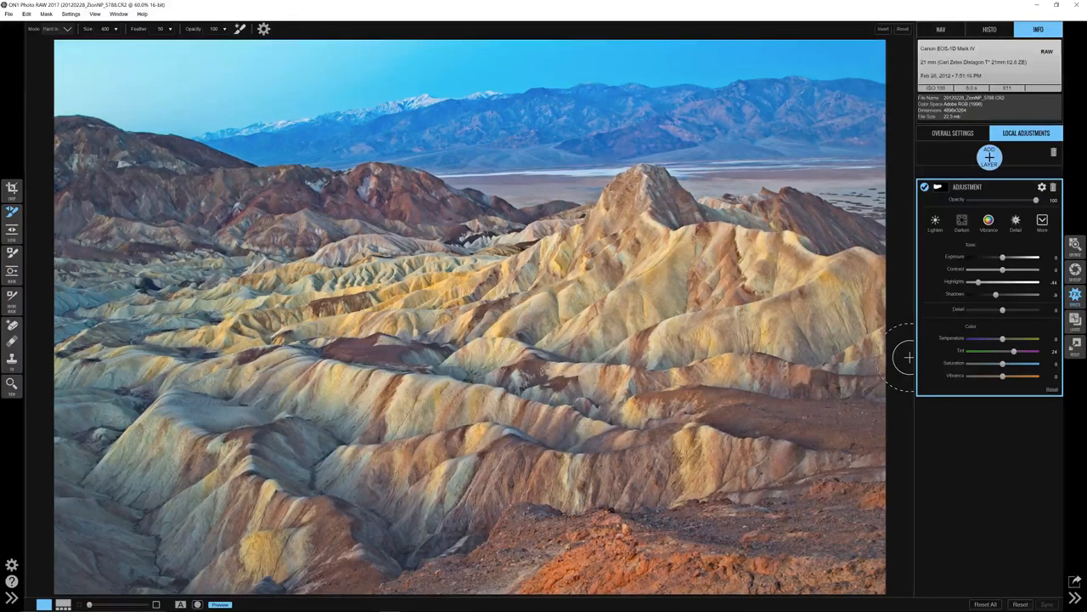
Return to whole-image settings, show the histogram and lift a shadow point on the tone curve
{"action": "left_click", "coordinate": [951, 133]}
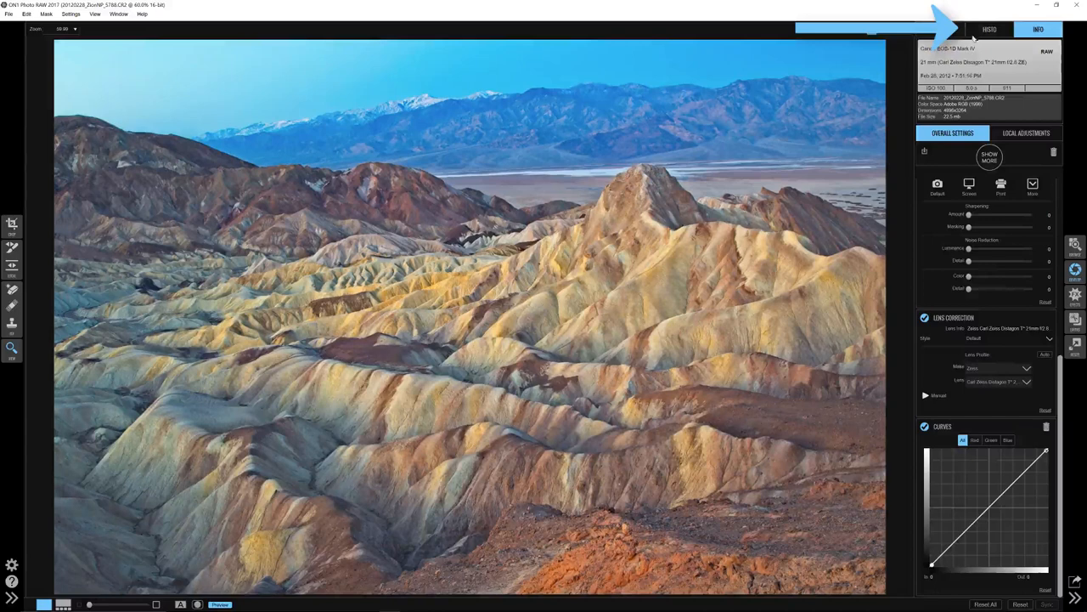
{"action": "left_click", "coordinate": [989, 29]}
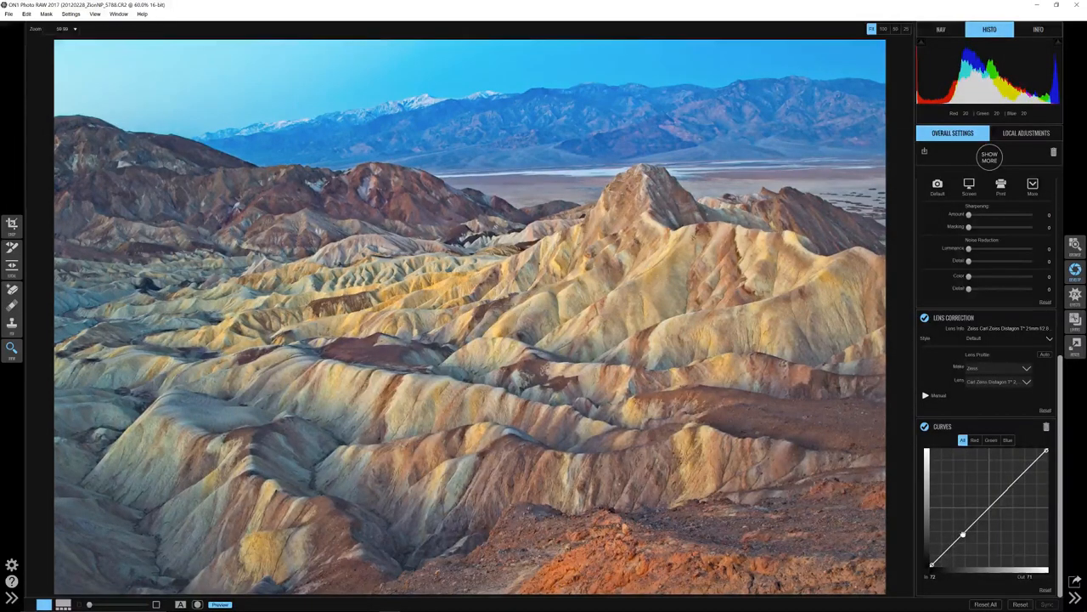
{"action": "left_click_drag", "start_coordinate": [962, 532], "coordinate": [962, 534]}
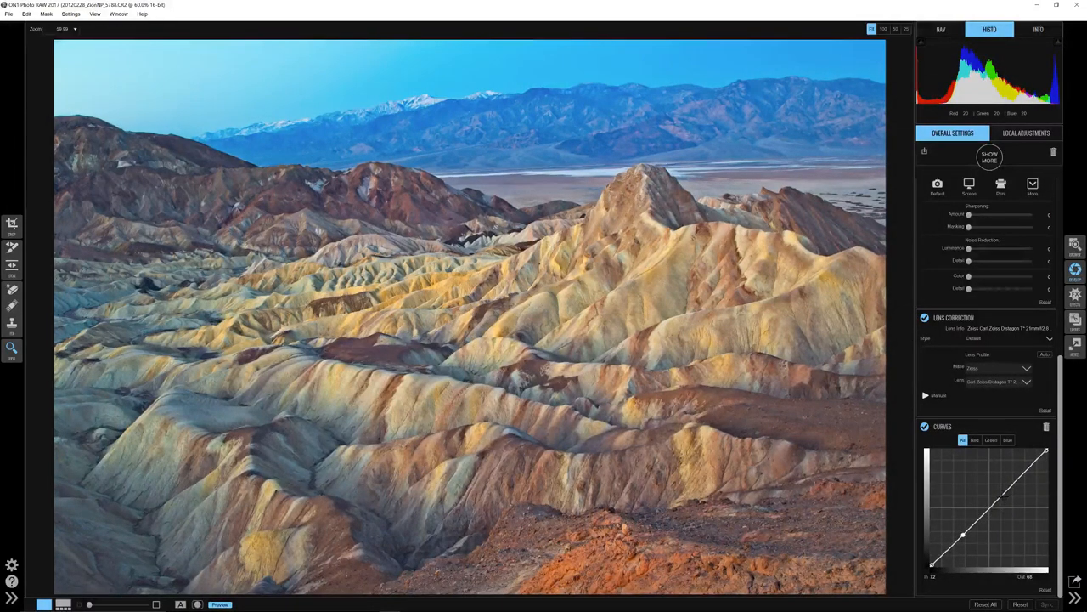
{"action": "left_click_drag", "start_coordinate": [965, 534], "coordinate": [1000, 500]}
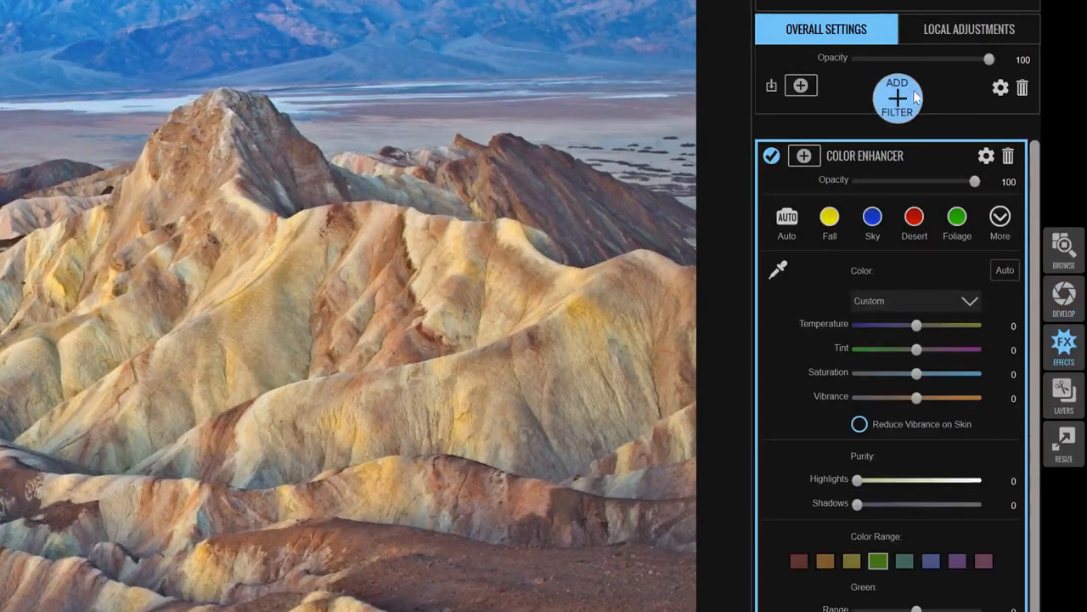
Add a Sharpening filter above the Color Enhancer, keeping the High Pass type
{"action": "left_click", "coordinate": [897, 95]}
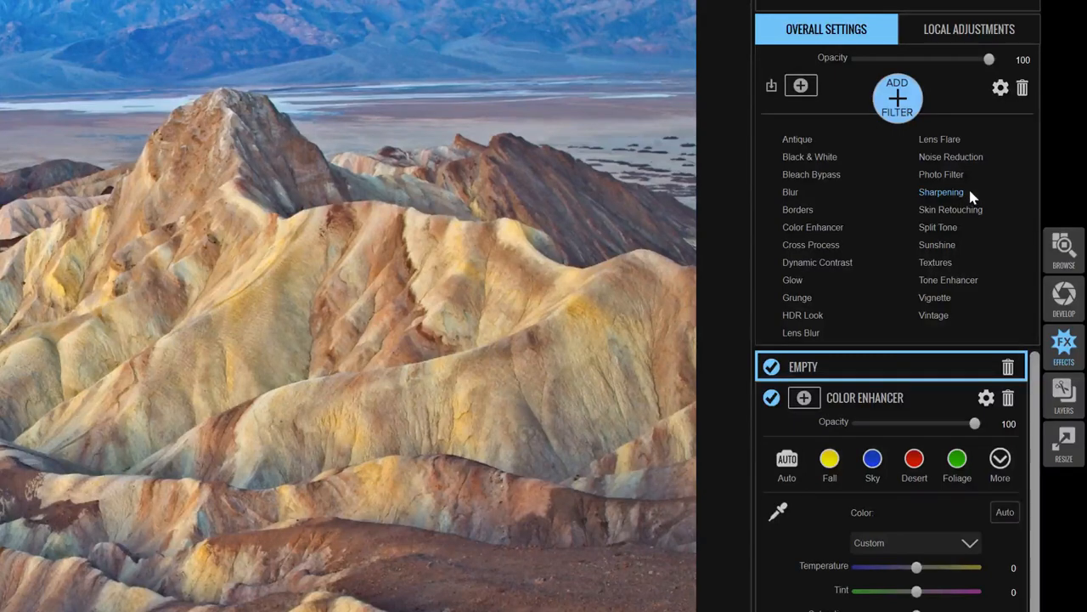
{"action": "left_click", "coordinate": [942, 191]}
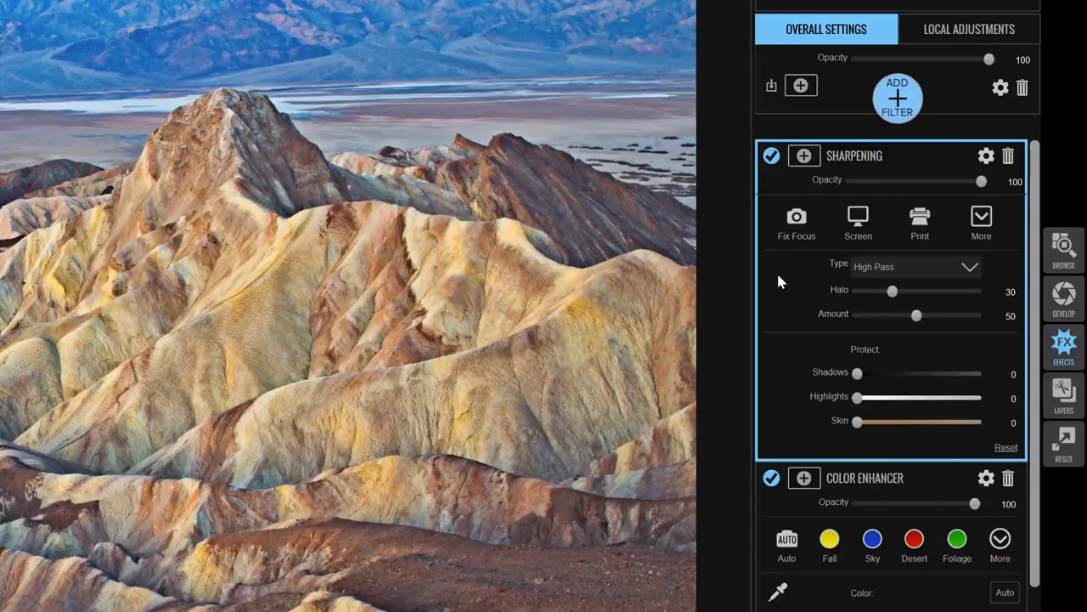
{"action": "left_click", "coordinate": [982, 221]}
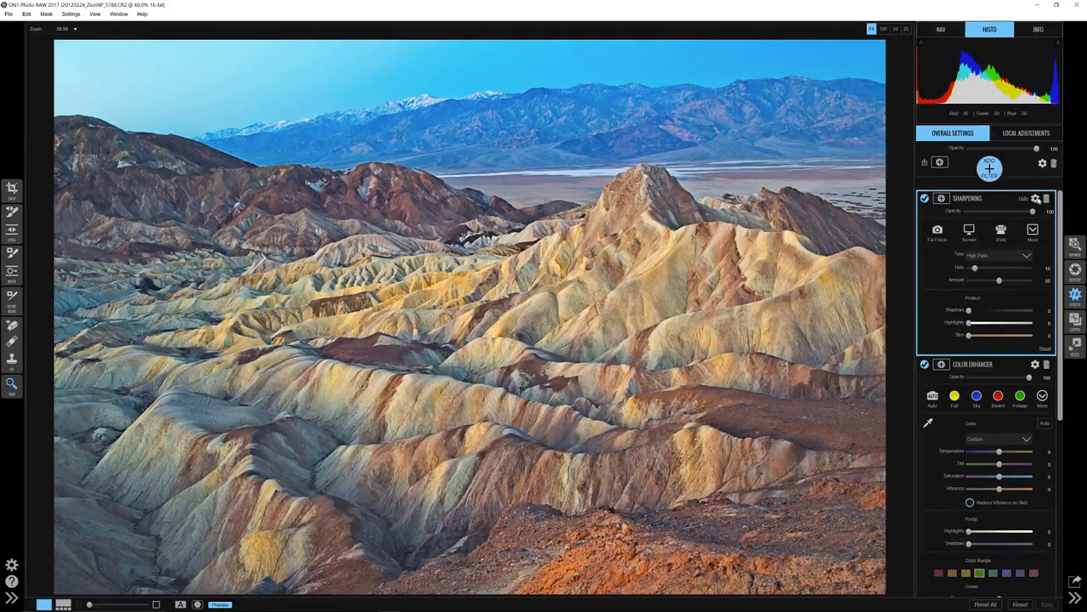
Reveal the Sharpening filter's masking options and narrow the Apply To tonal range
{"action": "left_click", "coordinate": [1036, 197]}
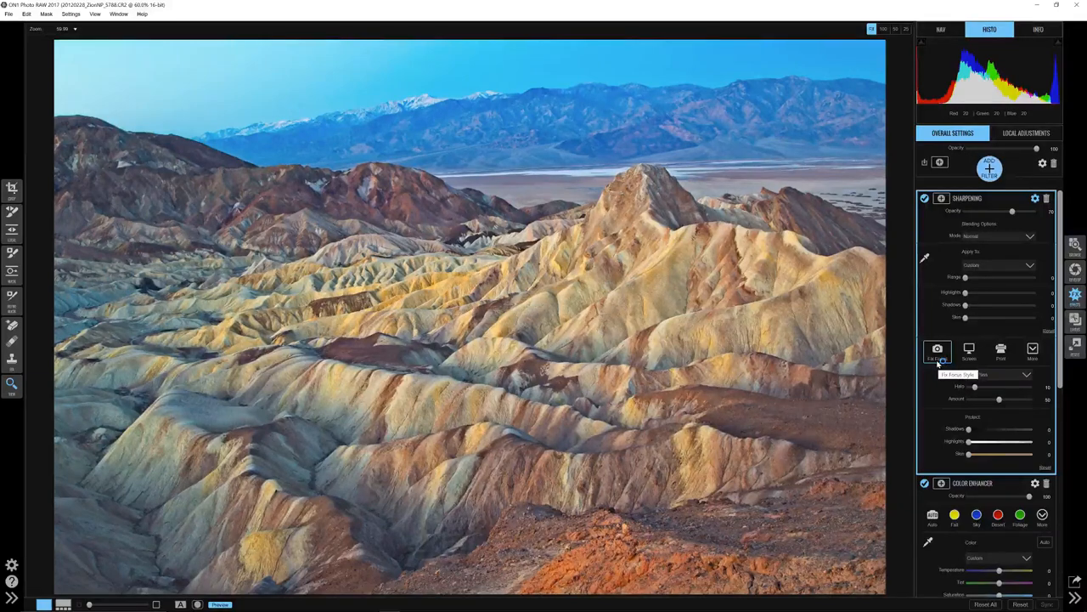
{"action": "left_click", "coordinate": [1003, 376]}
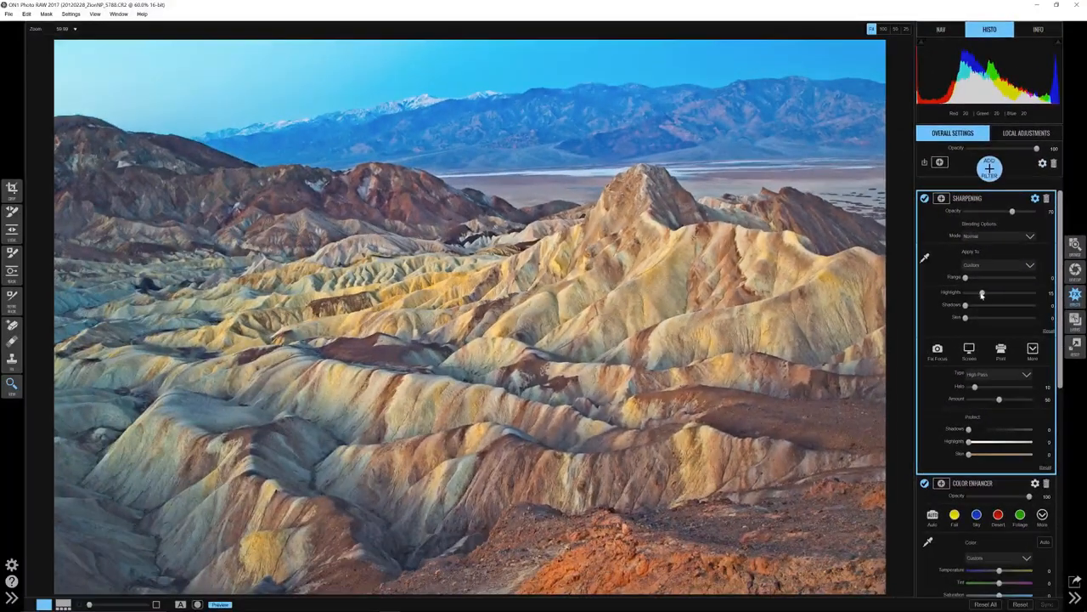
{"action": "left_click_drag", "start_coordinate": [982, 292], "coordinate": [982, 292]}
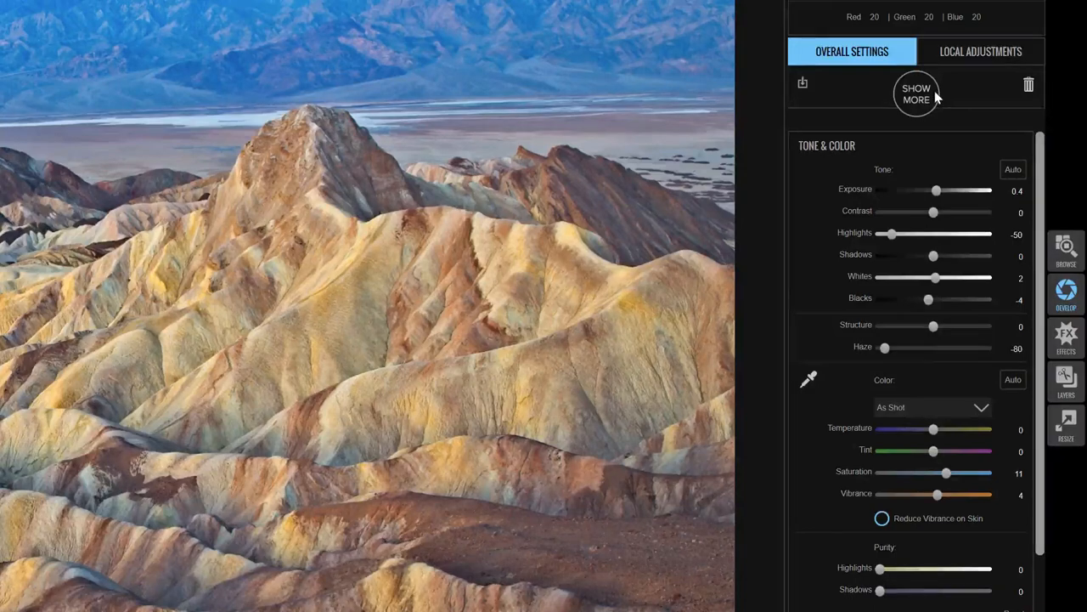
Apply the Big Softy vignette preset from the extra adjustments and fine-tune its shape
{"action": "left_click", "coordinate": [918, 93]}
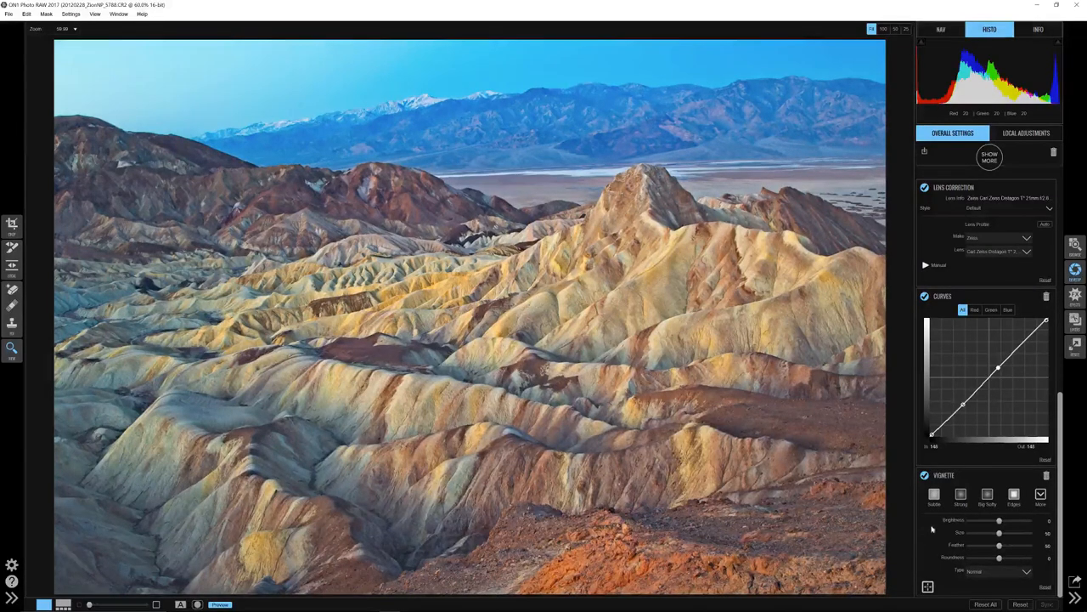
{"action": "left_click", "coordinate": [987, 494]}
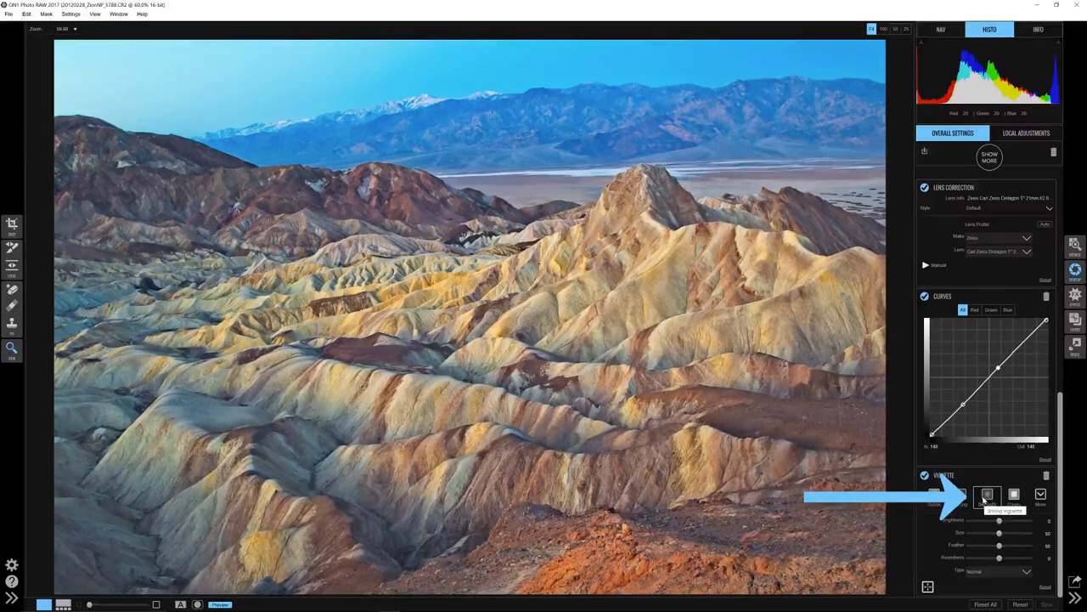
{"action": "left_click", "coordinate": [987, 493]}
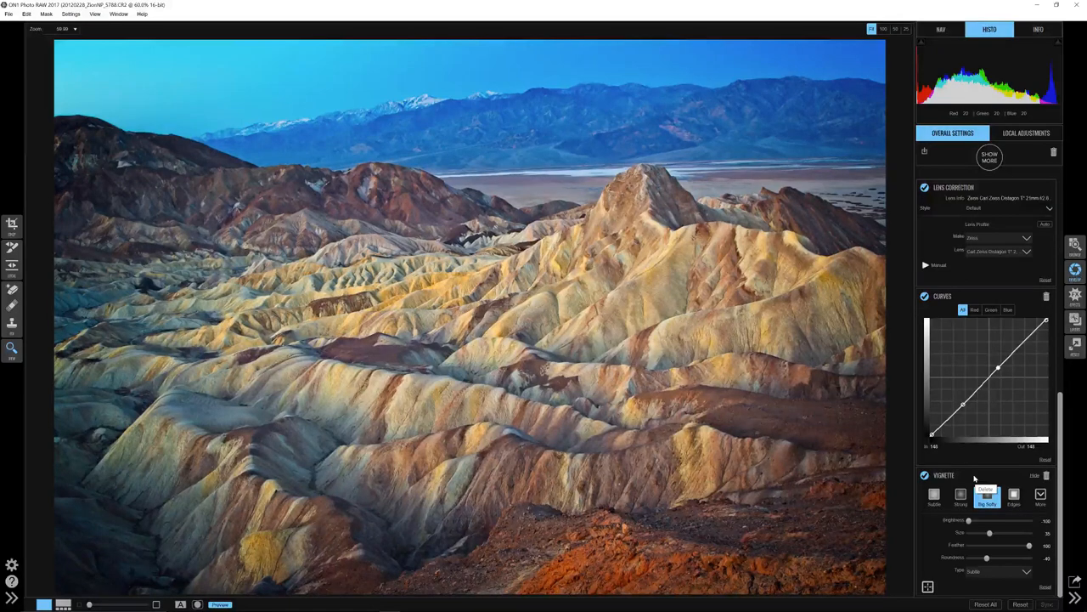
{"action": "left_click", "coordinate": [988, 492]}
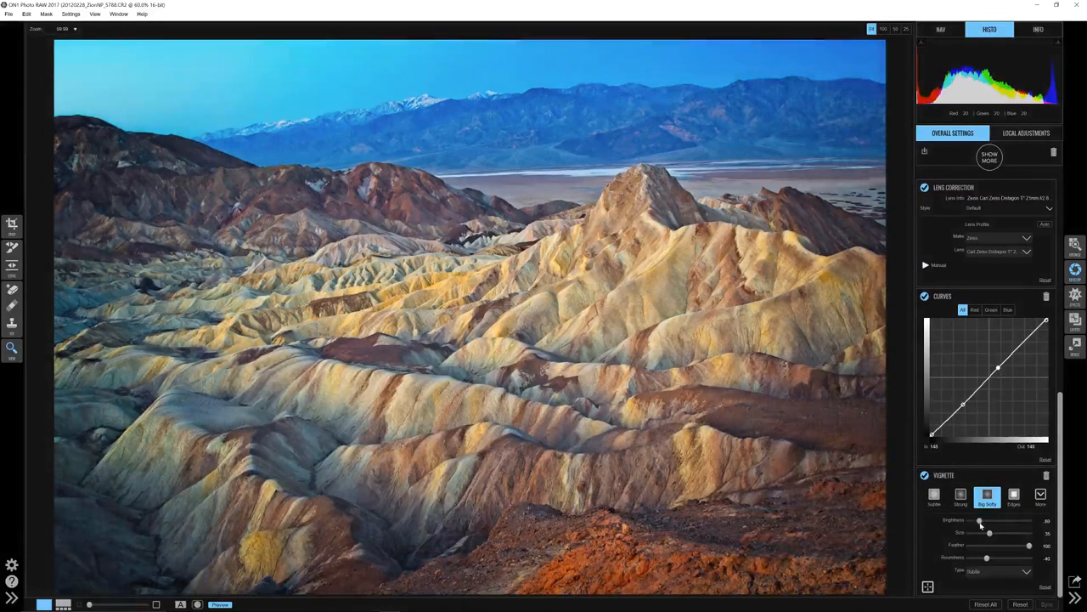
{"action": "left_click_drag", "start_coordinate": [979, 520], "coordinate": [989, 519]}
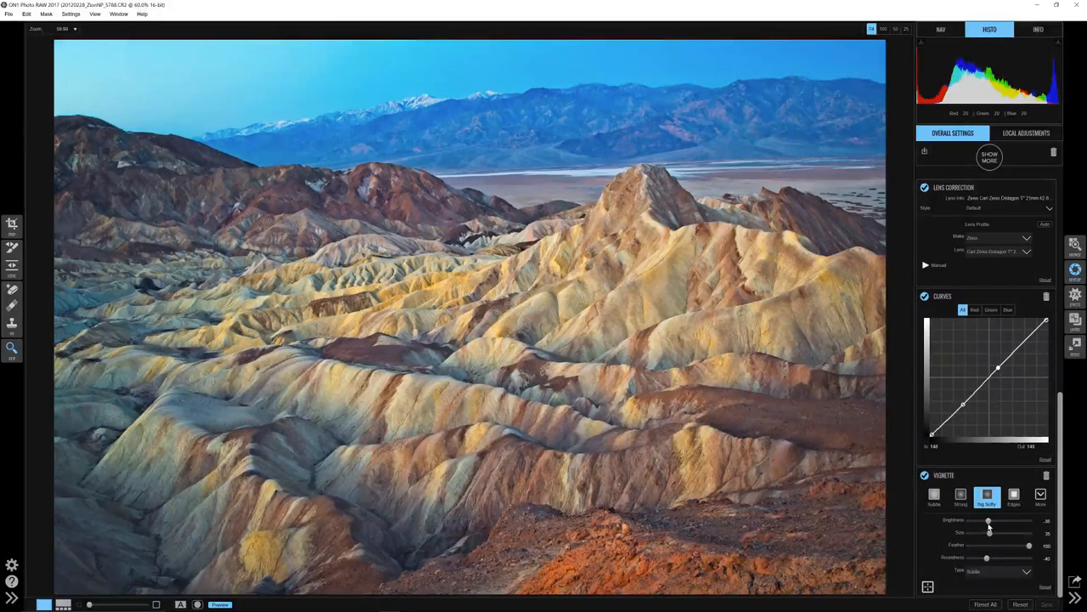
Toggle the vignette off and on, then preview the original unedited photo for comparison
{"action": "left_click", "coordinate": [924, 476]}
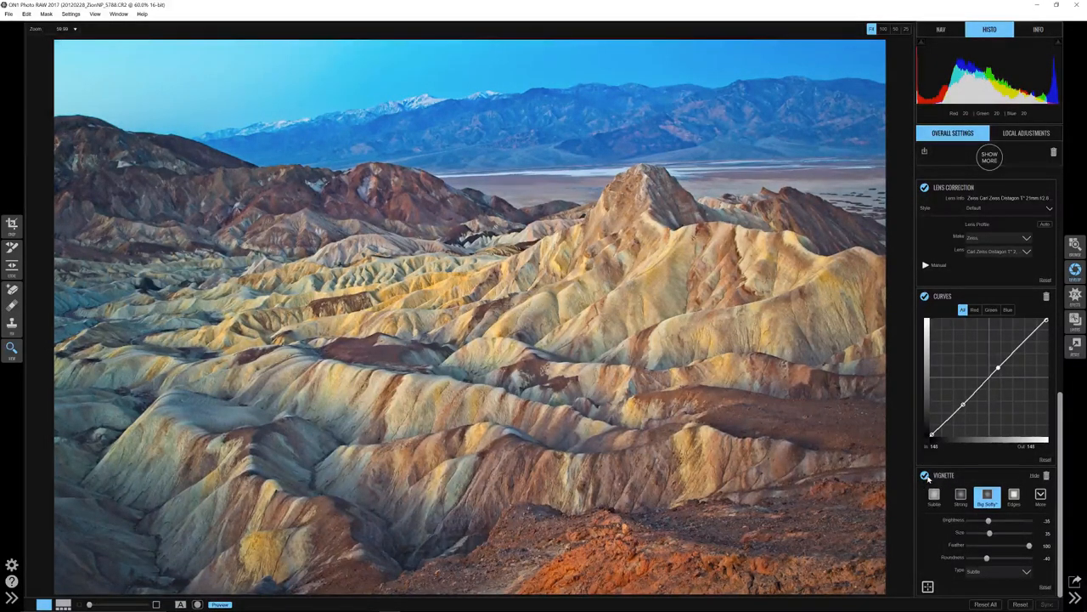
{"action": "left_click", "coordinate": [925, 476]}
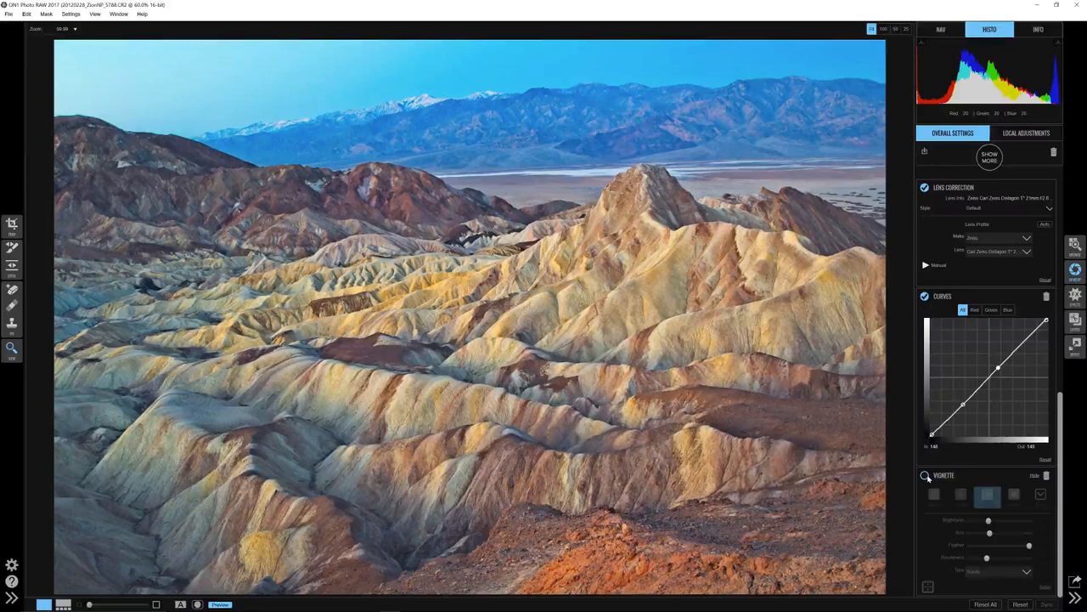
{"action": "left_click", "coordinate": [987, 493]}
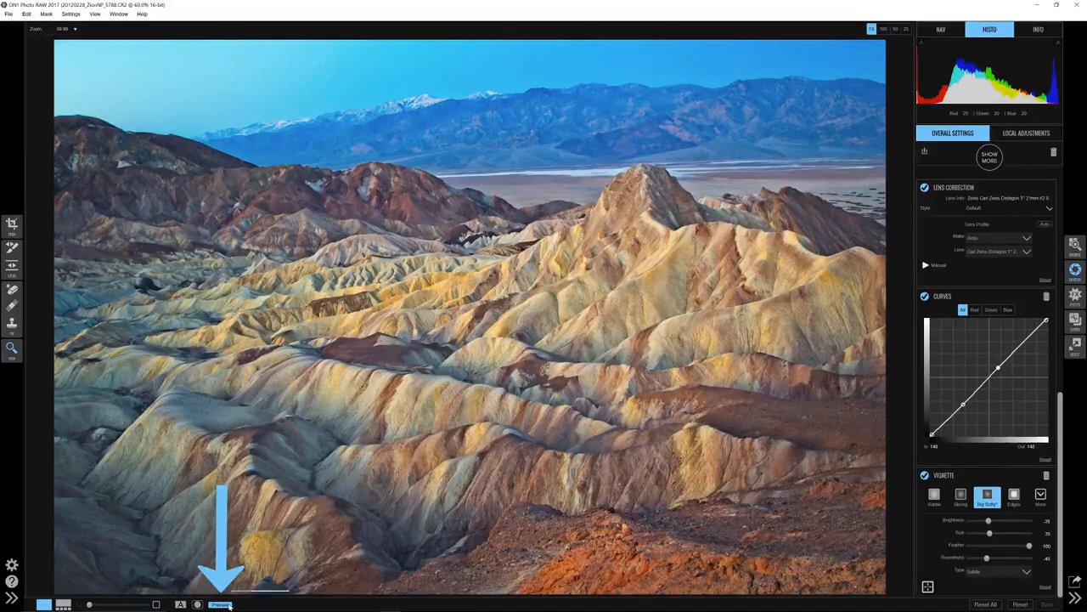
{"action": "left_click", "coordinate": [219, 605]}
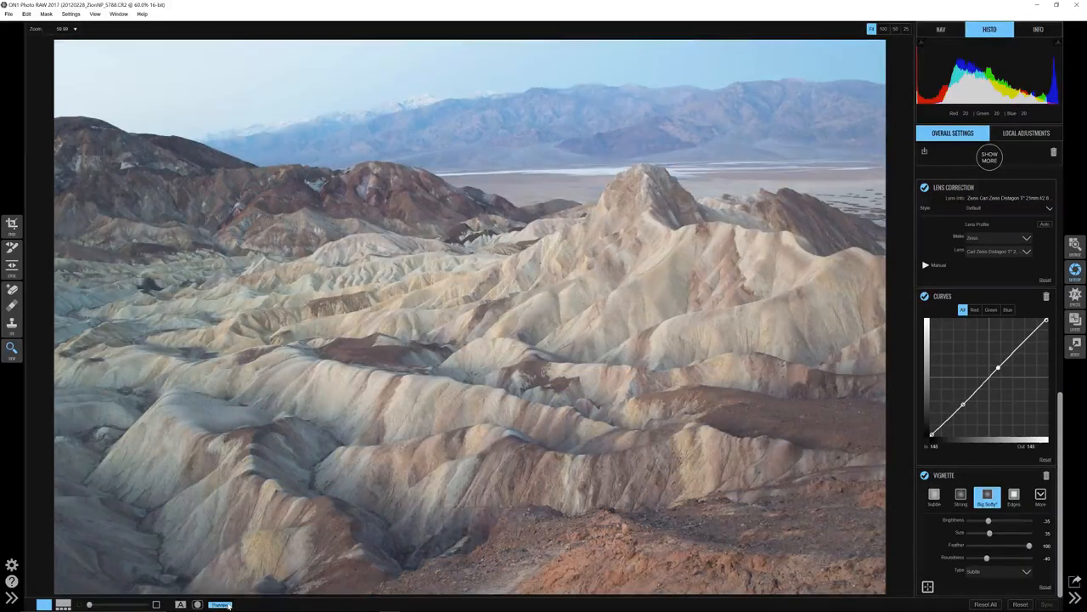